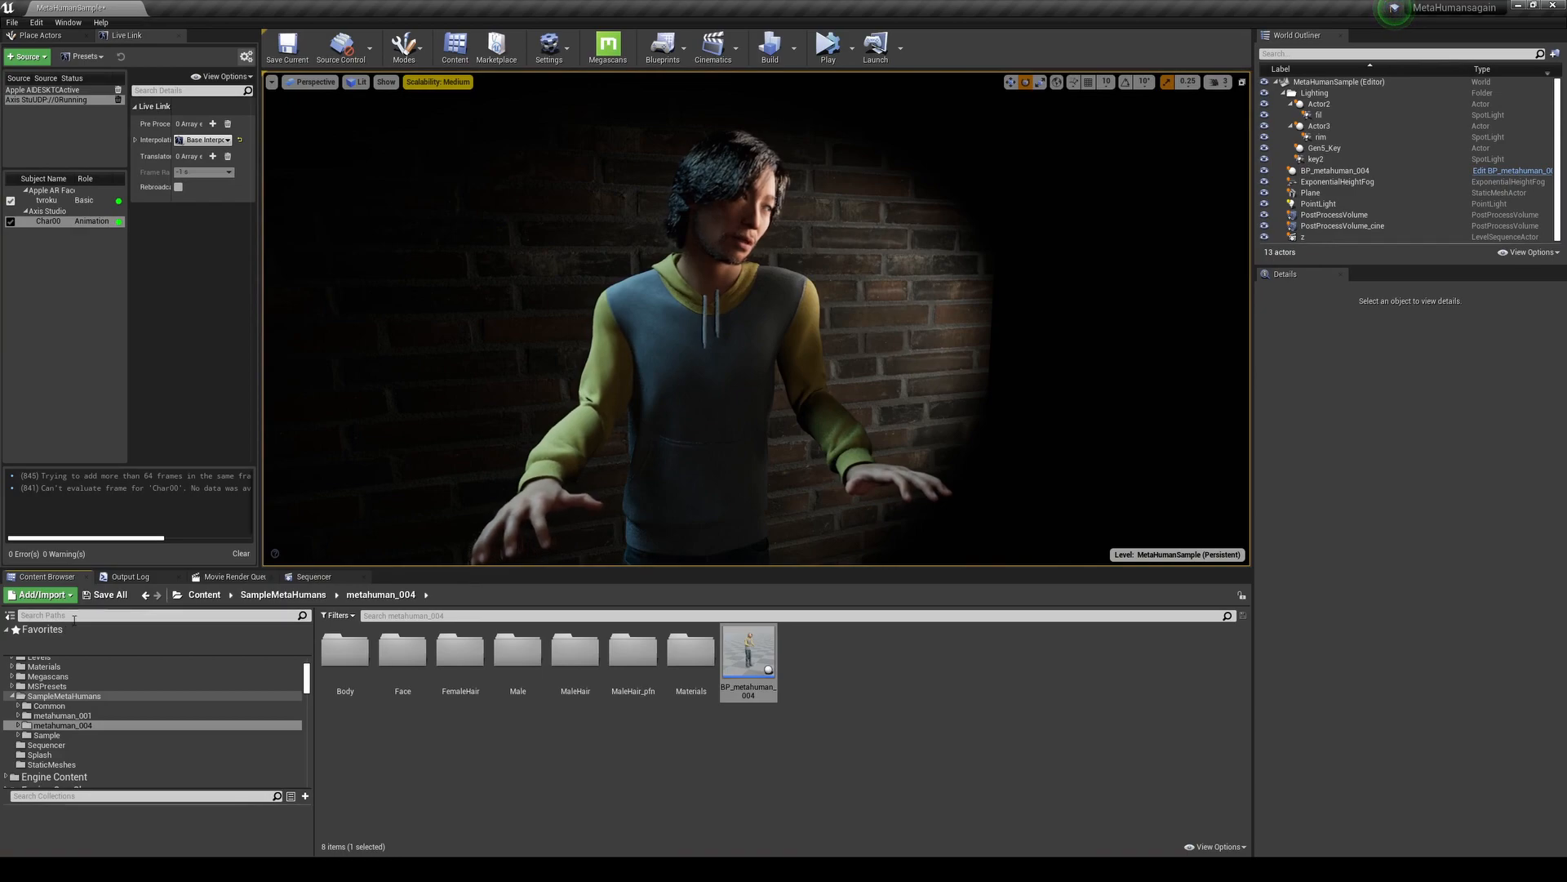
# Search 'neuron' and open ManualRemapAsset from NeuronLiveLink's LiveLinkRemapAssets folder
pyautogui.write('neuron')
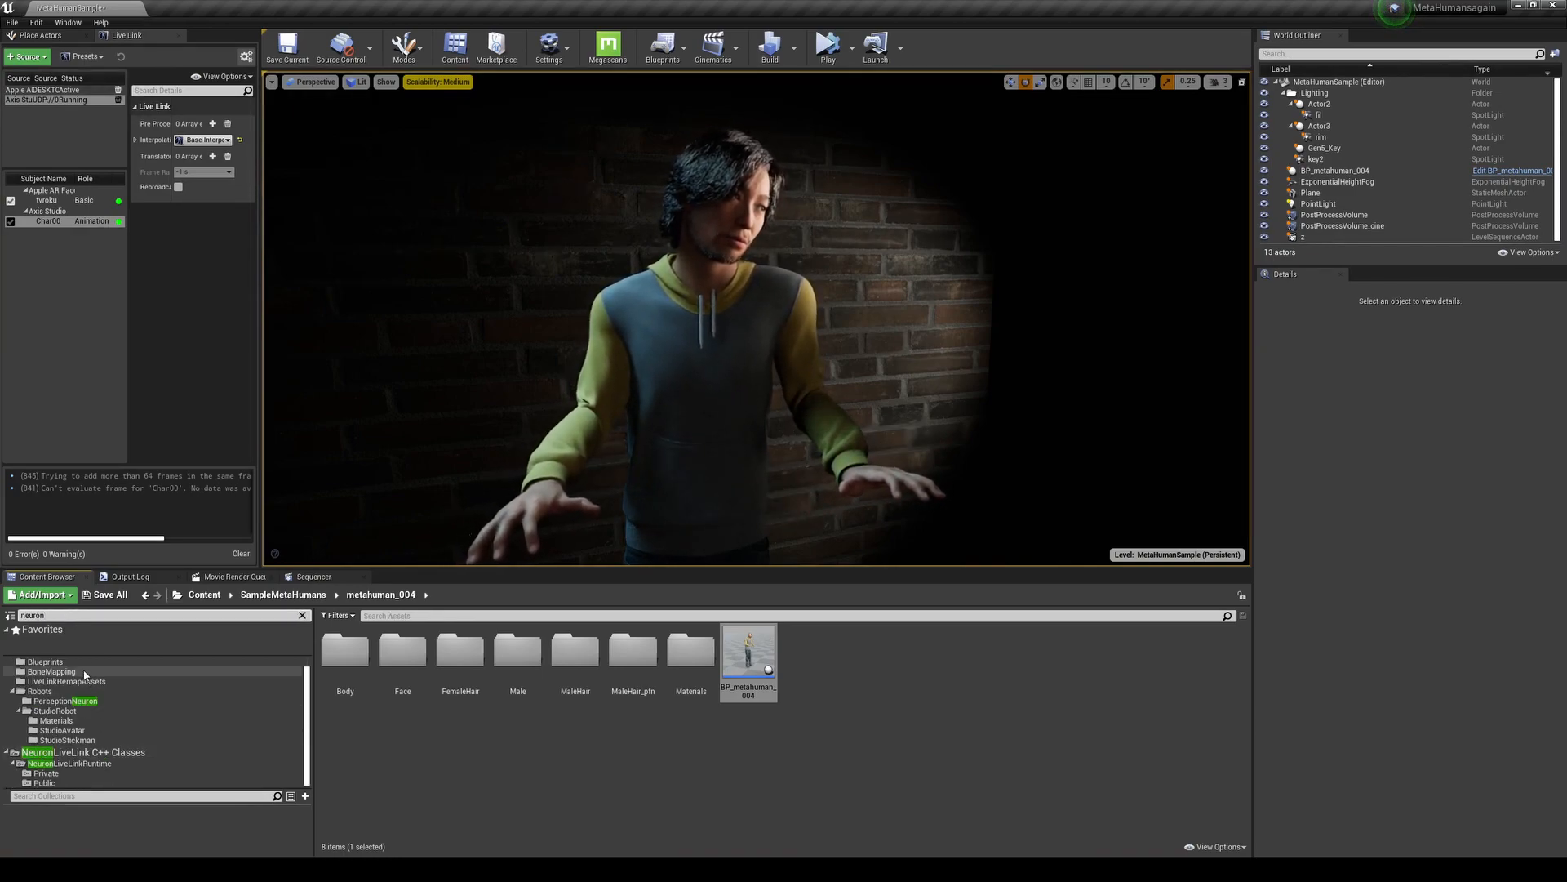
pyautogui.click(85, 663)
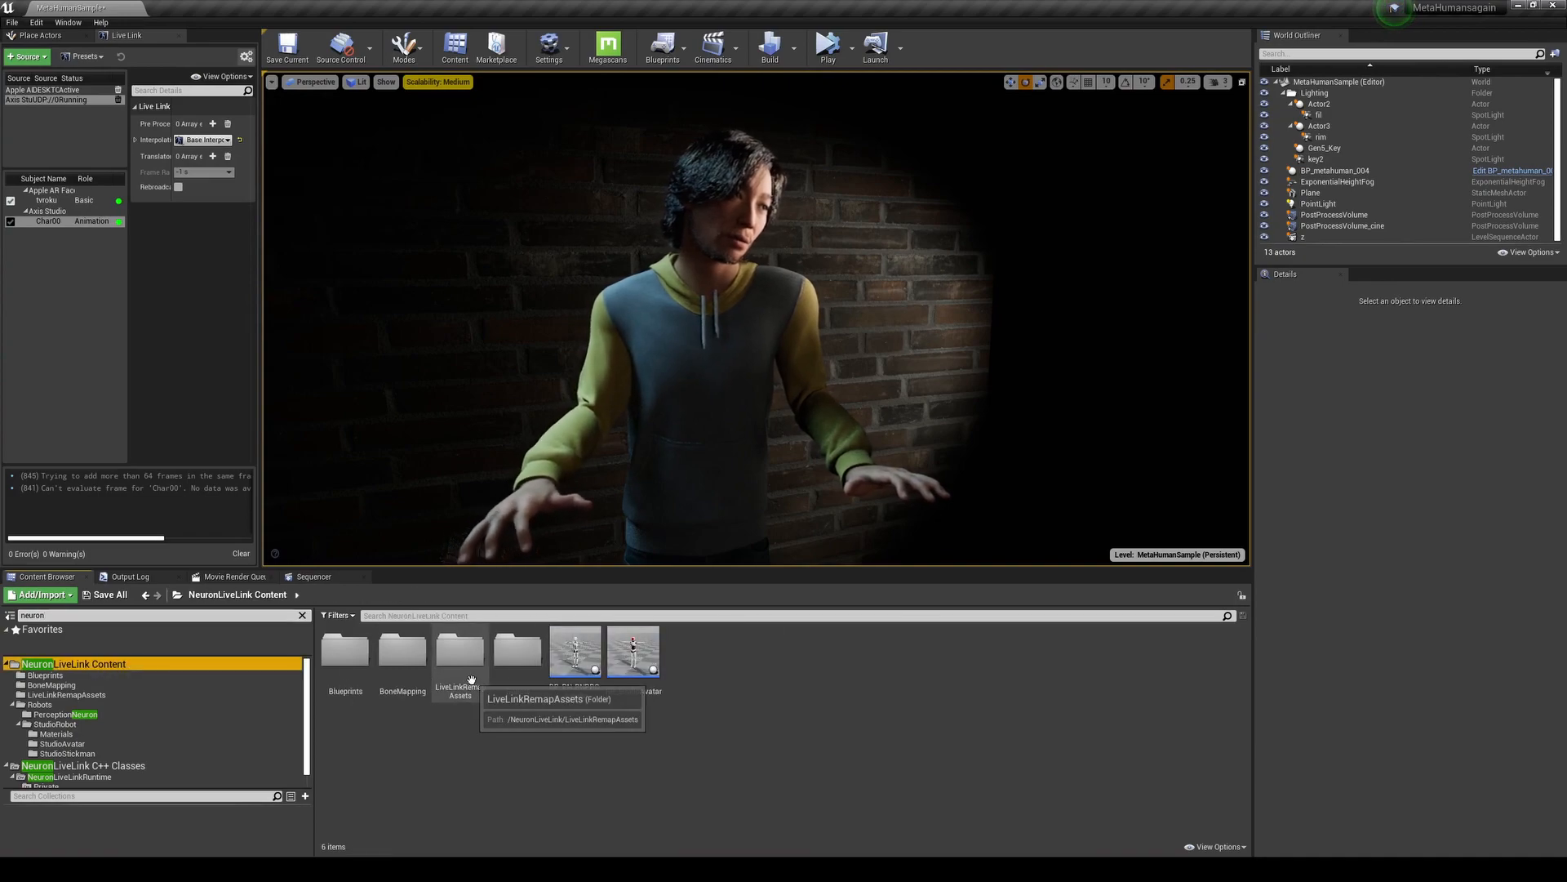
pyautogui.doubleClick(460, 650)
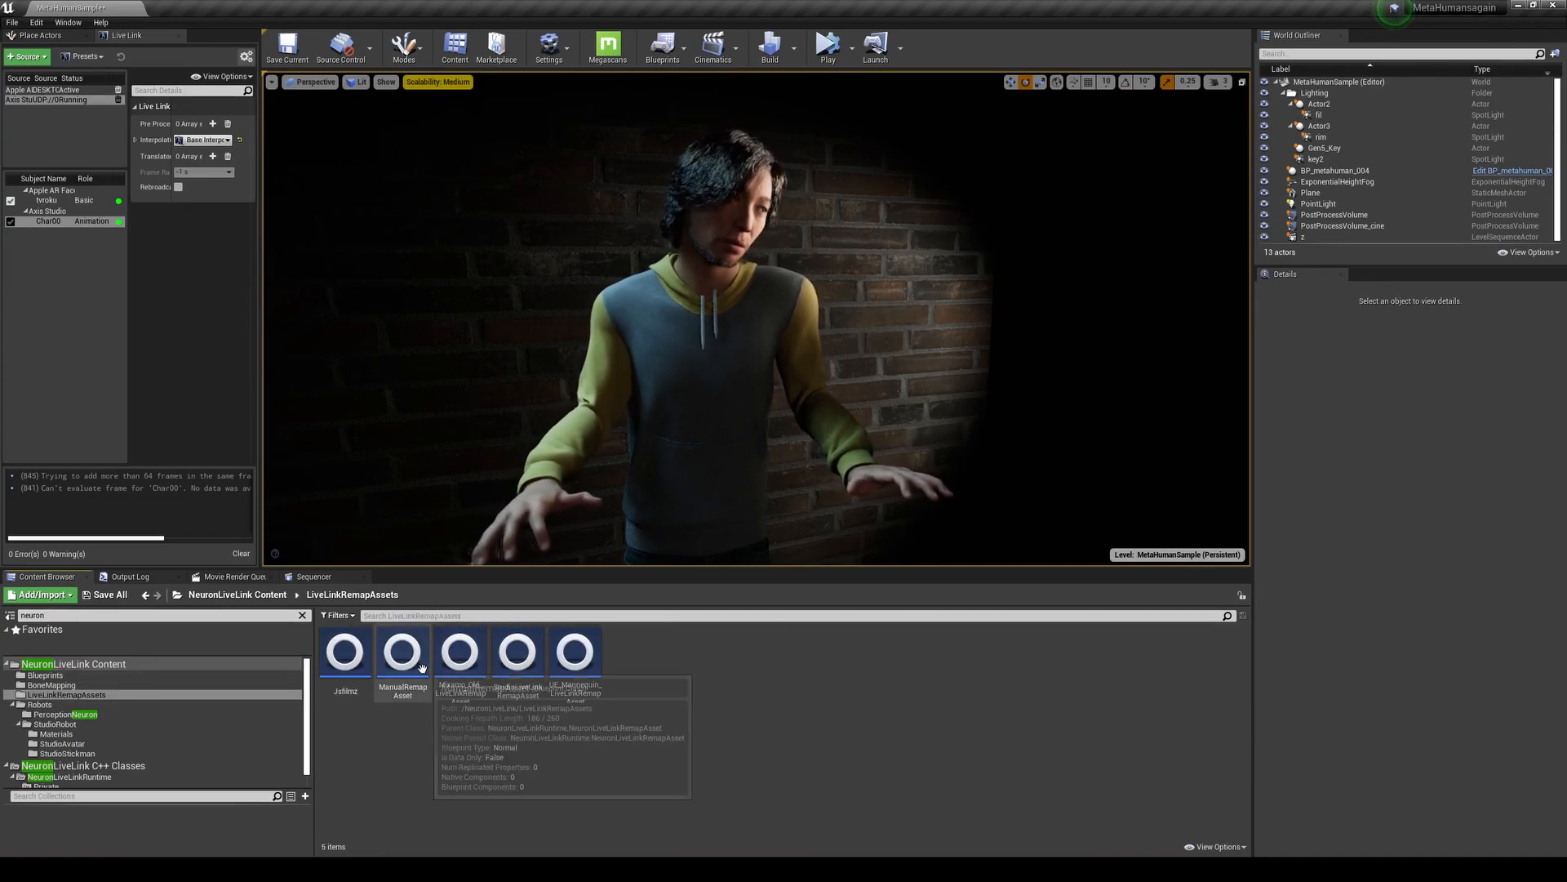
pyautogui.doubleClick(401, 650)
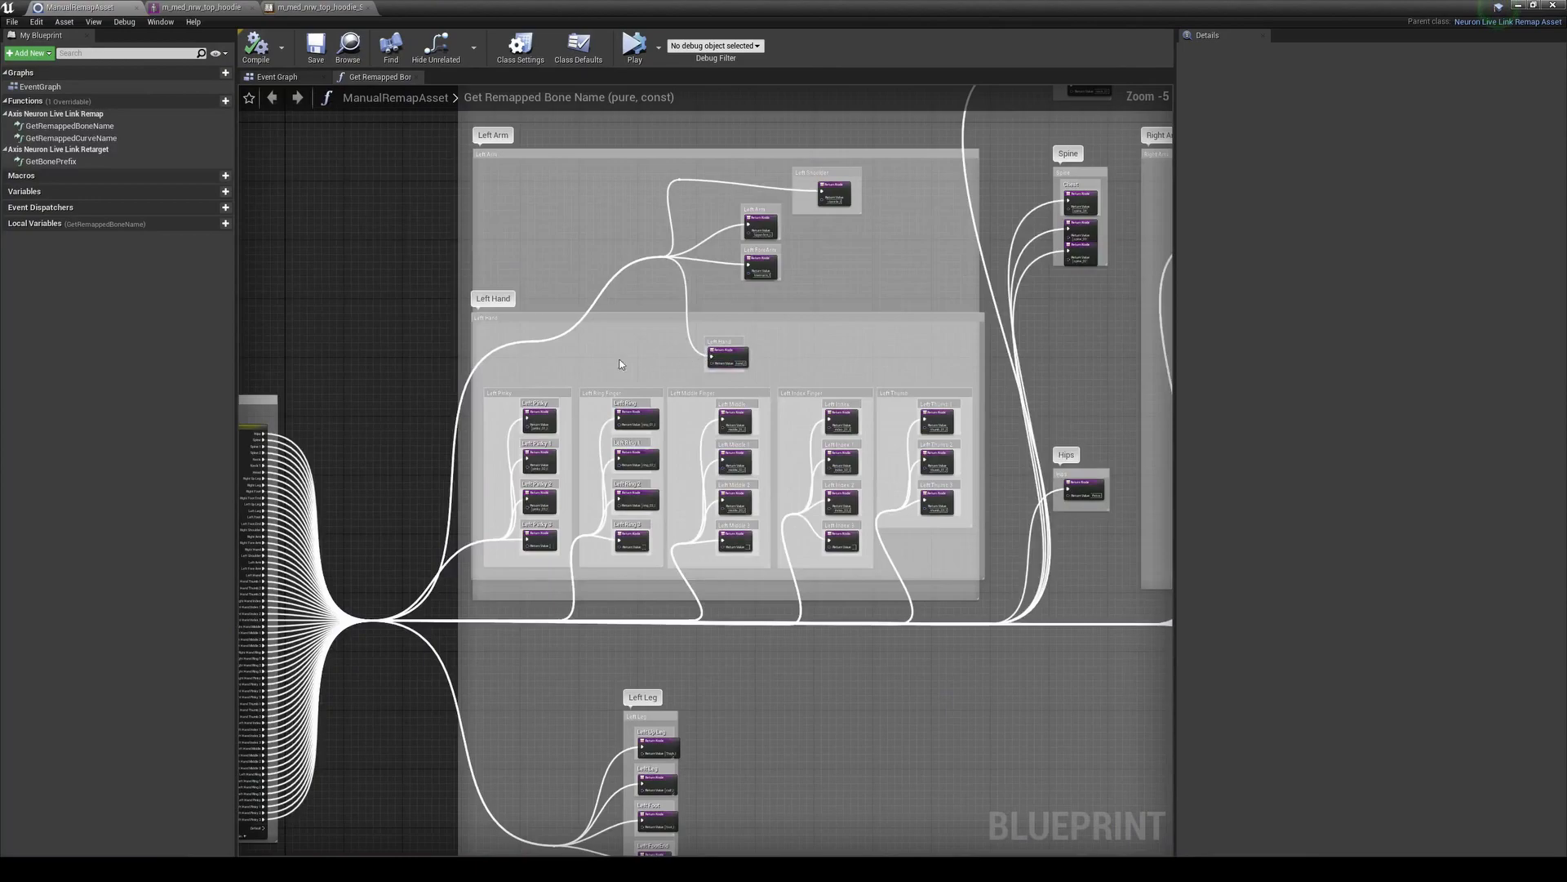
# Scroll through the hand and finger Return Node groups in the remap graph
pyautogui.scroll(3)
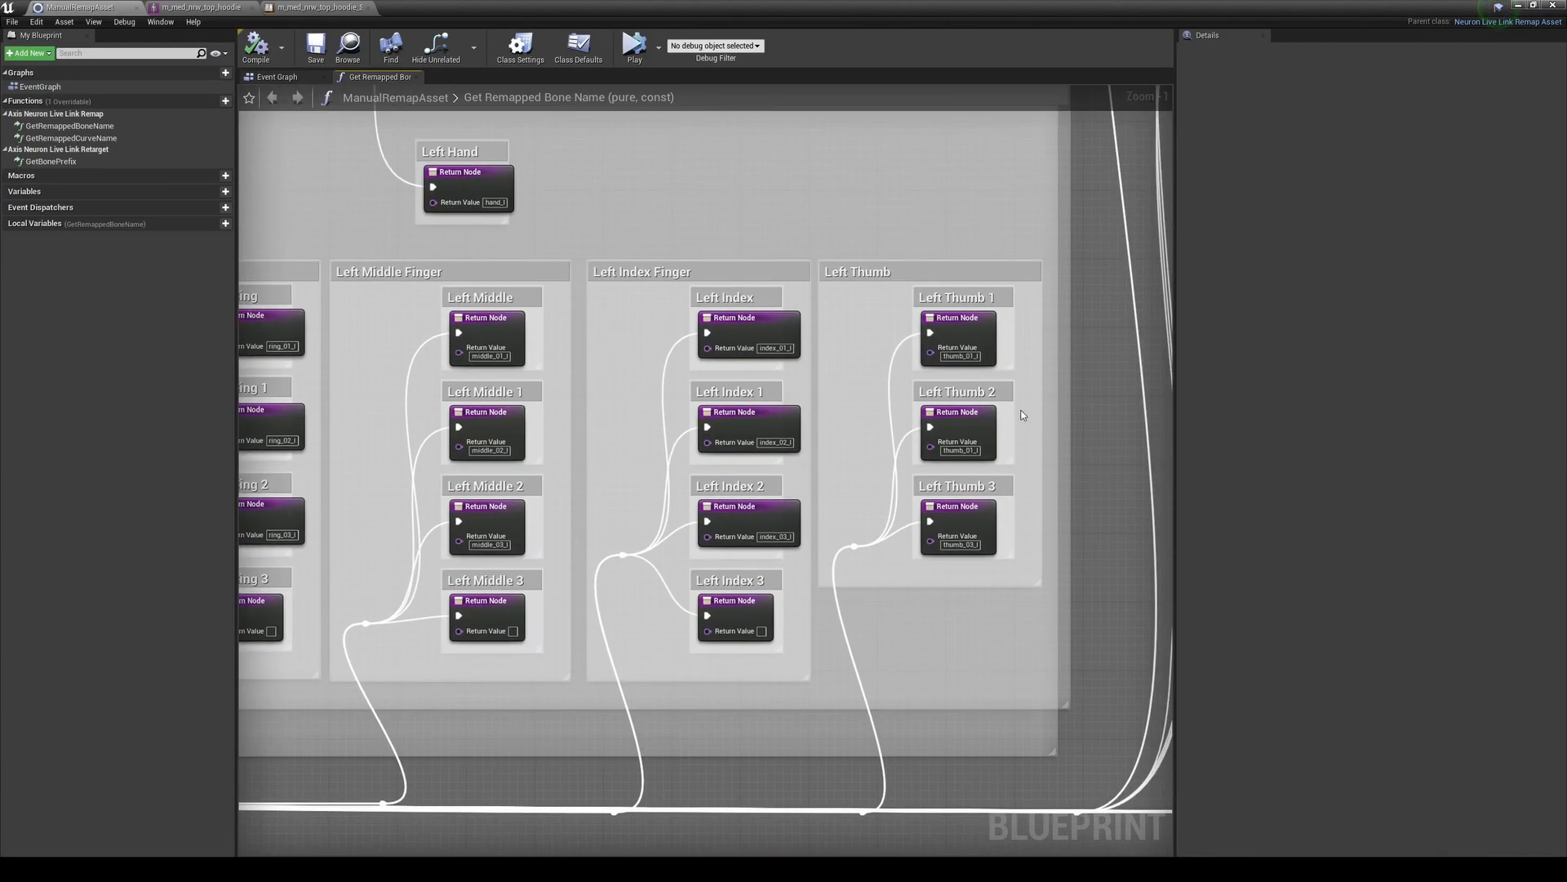
pyautogui.moveTo(987, 358)
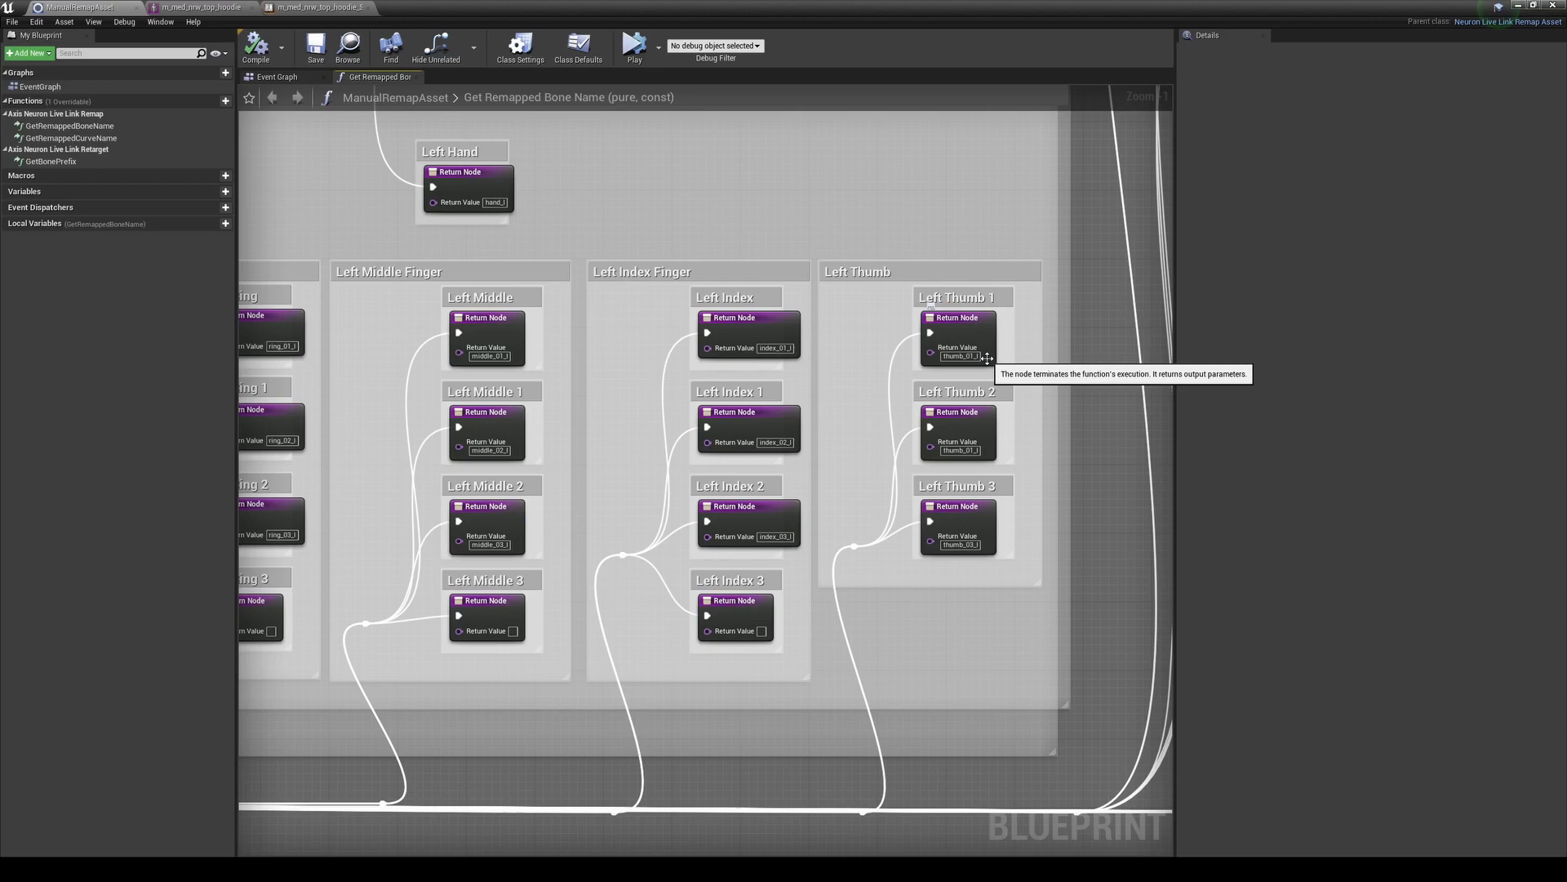
pyautogui.moveTo(1005, 449)
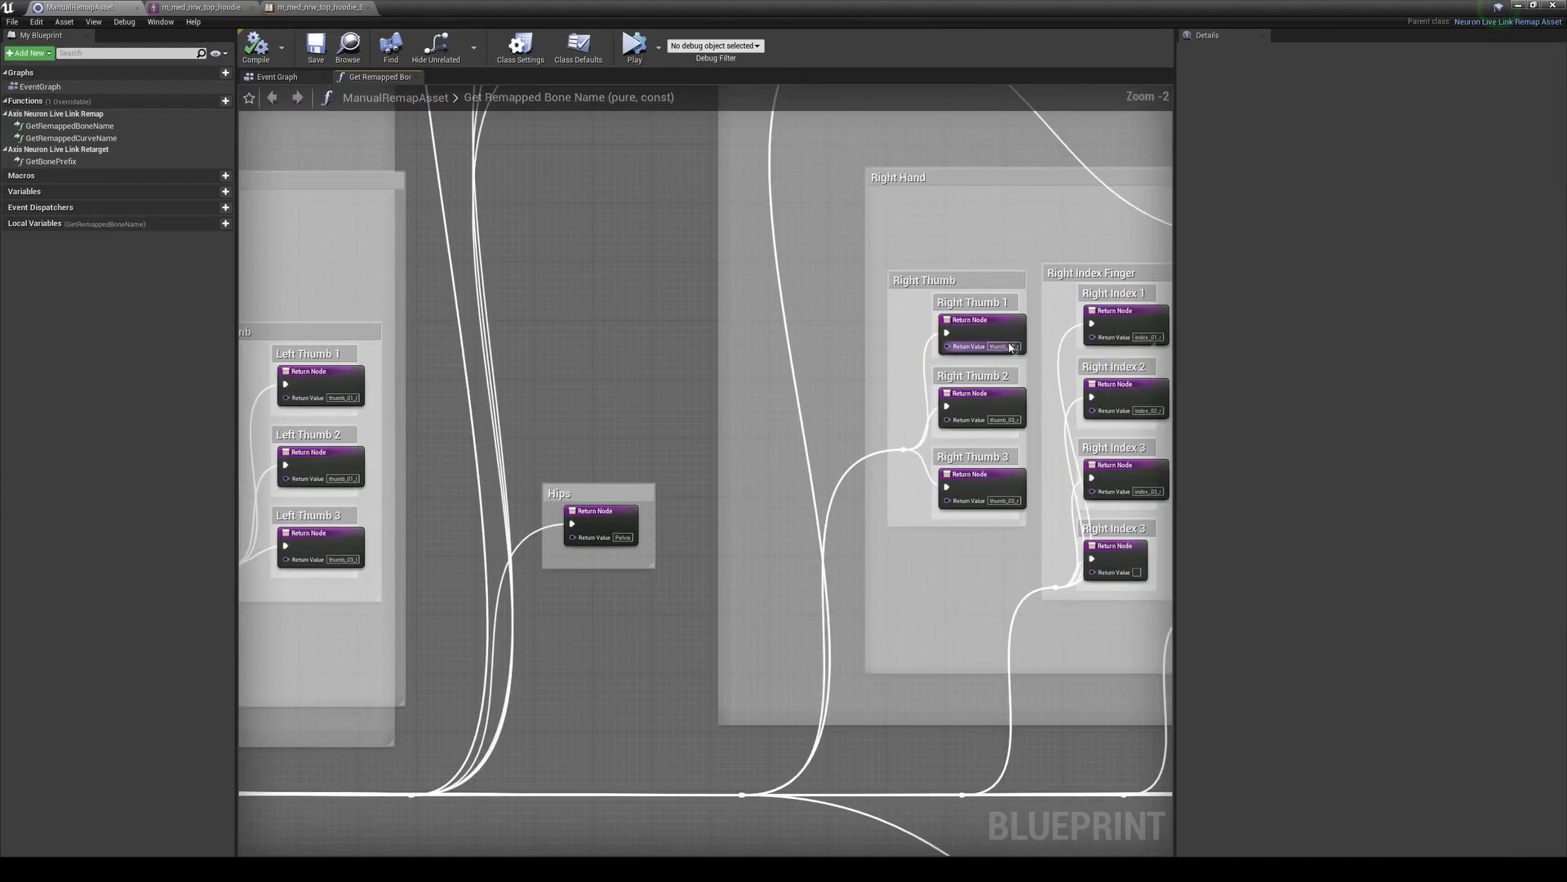
pyautogui.scroll(3)
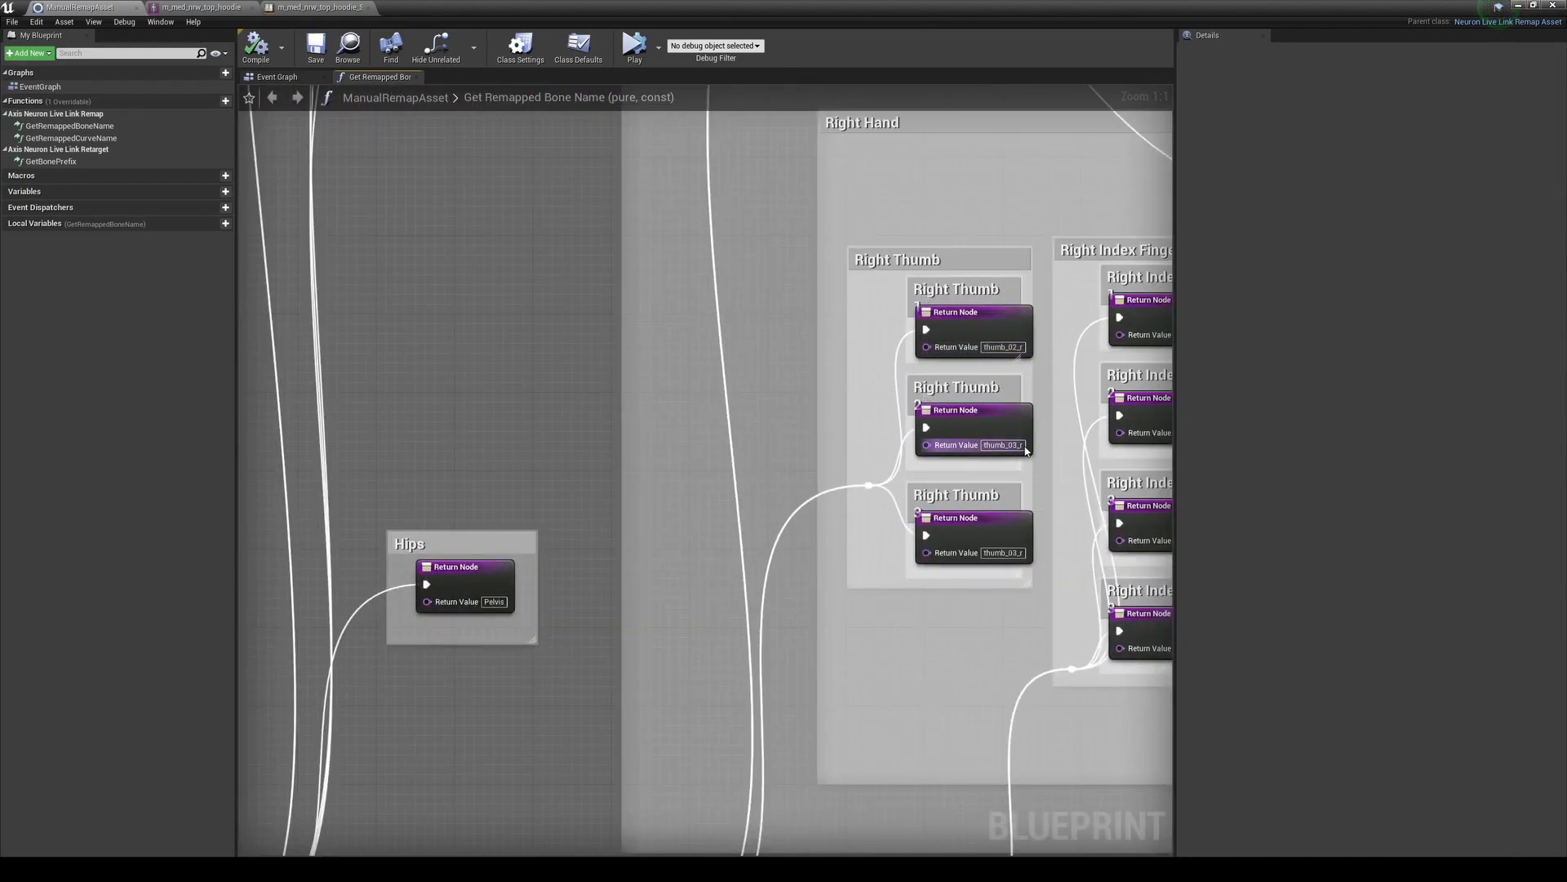
pyautogui.moveTo(1010, 347)
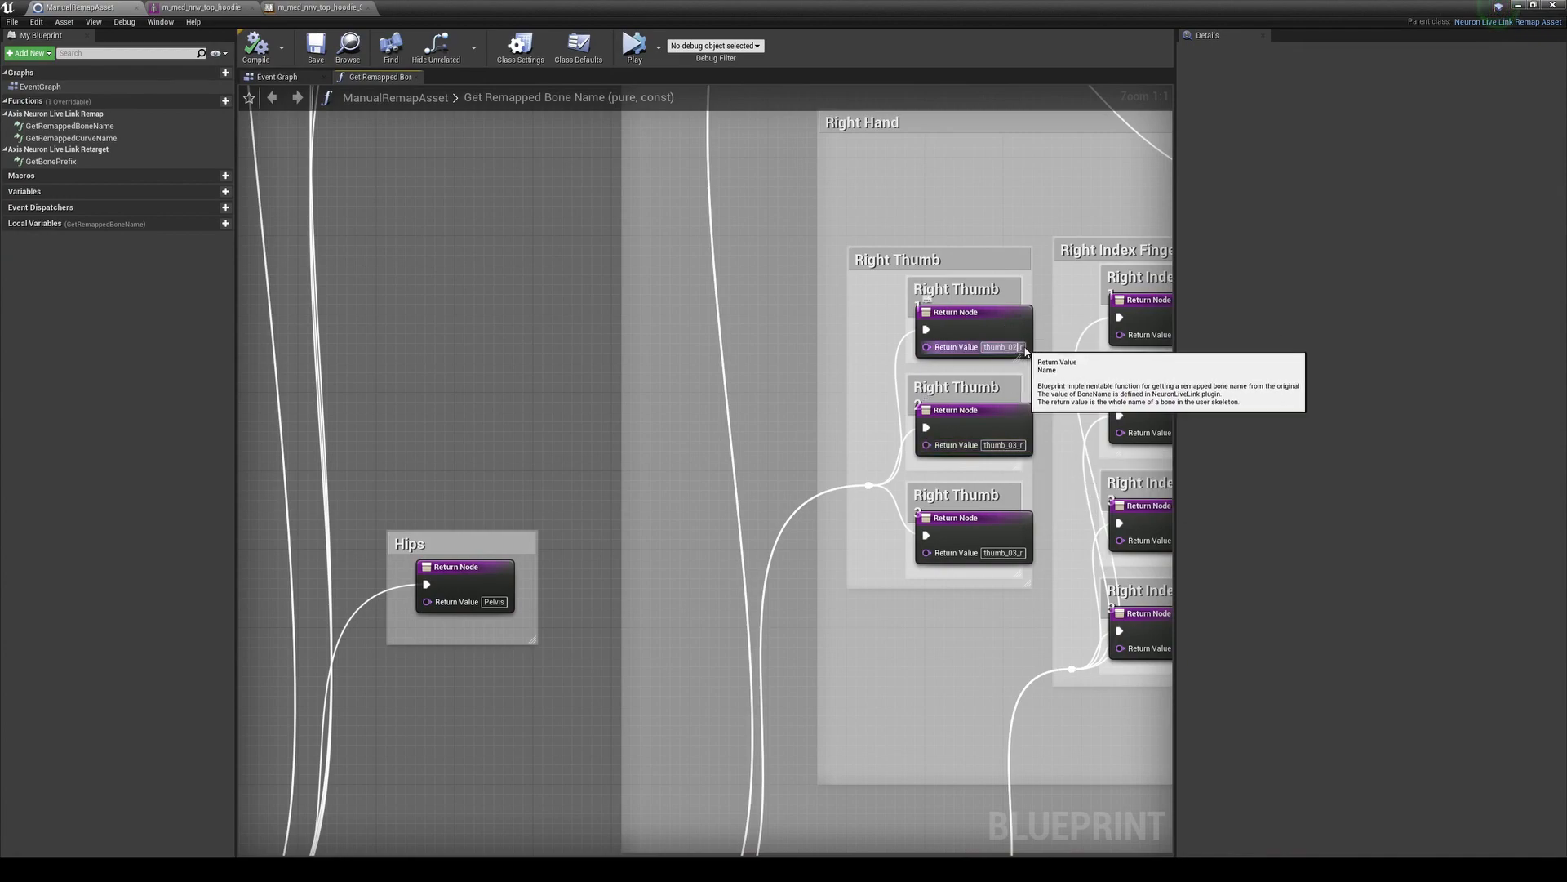
pyautogui.moveTo(1054, 346)
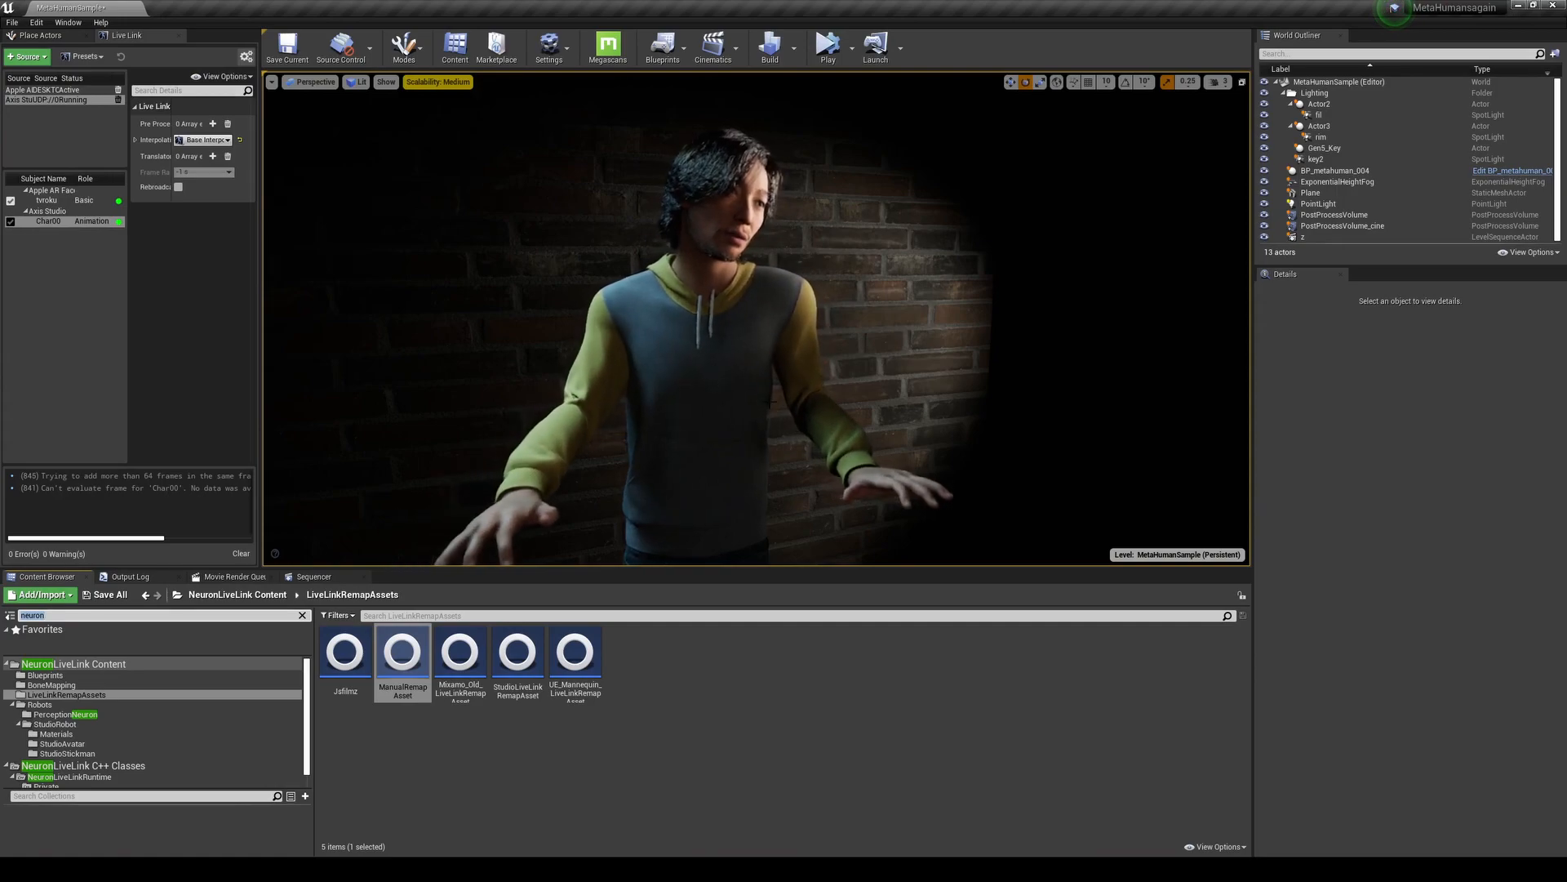
# Open the animation blueprint m_med_nrw_animbp from BP_metahuman_004's Body component
pyautogui.click(1335, 170)
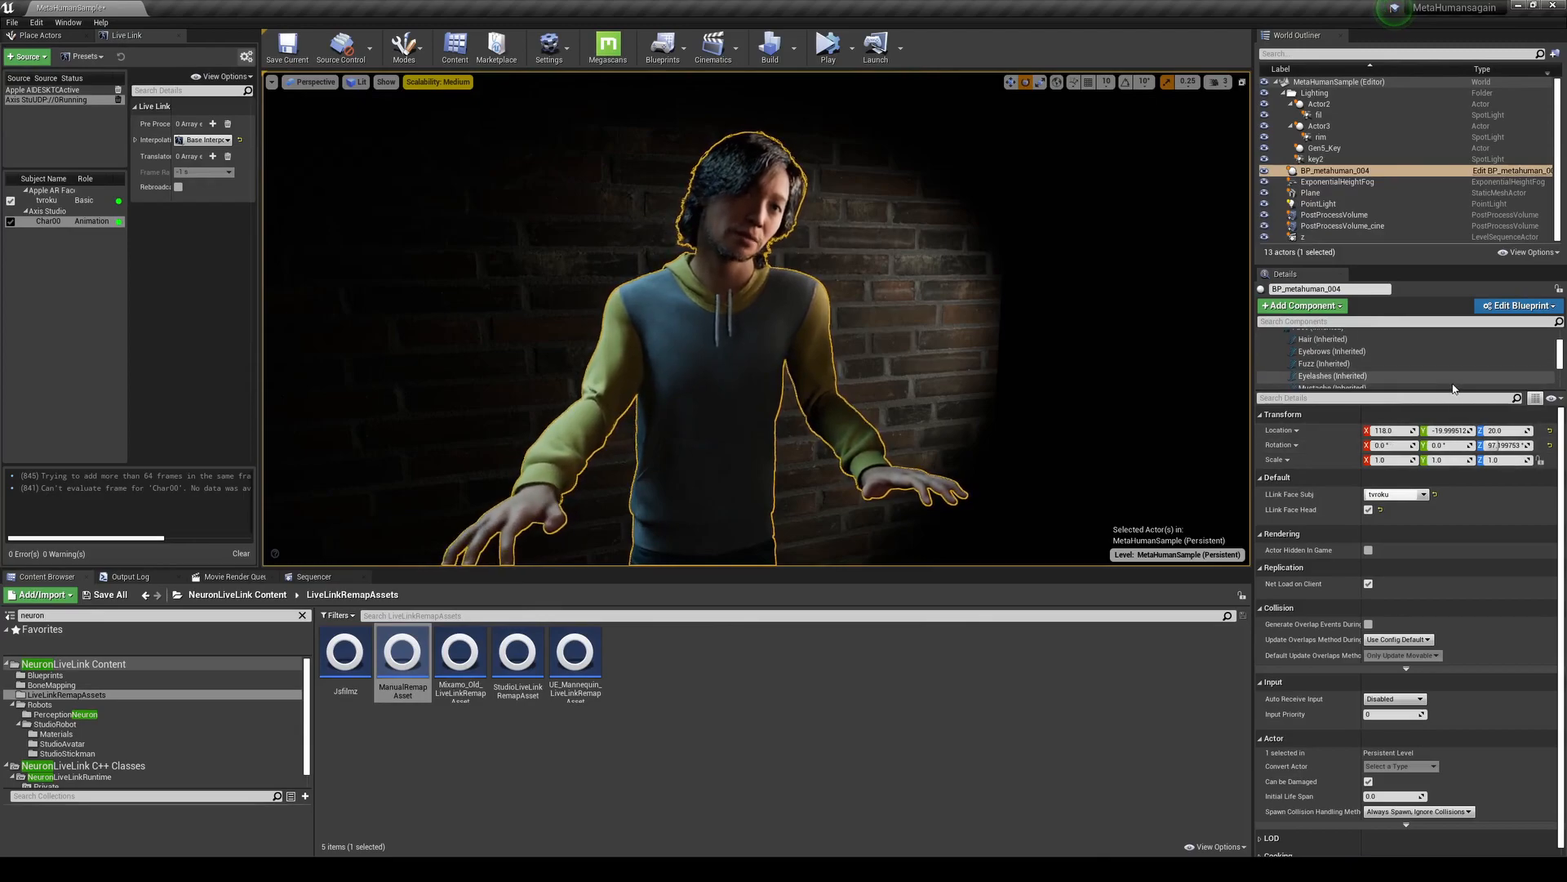
pyautogui.click(1312, 361)
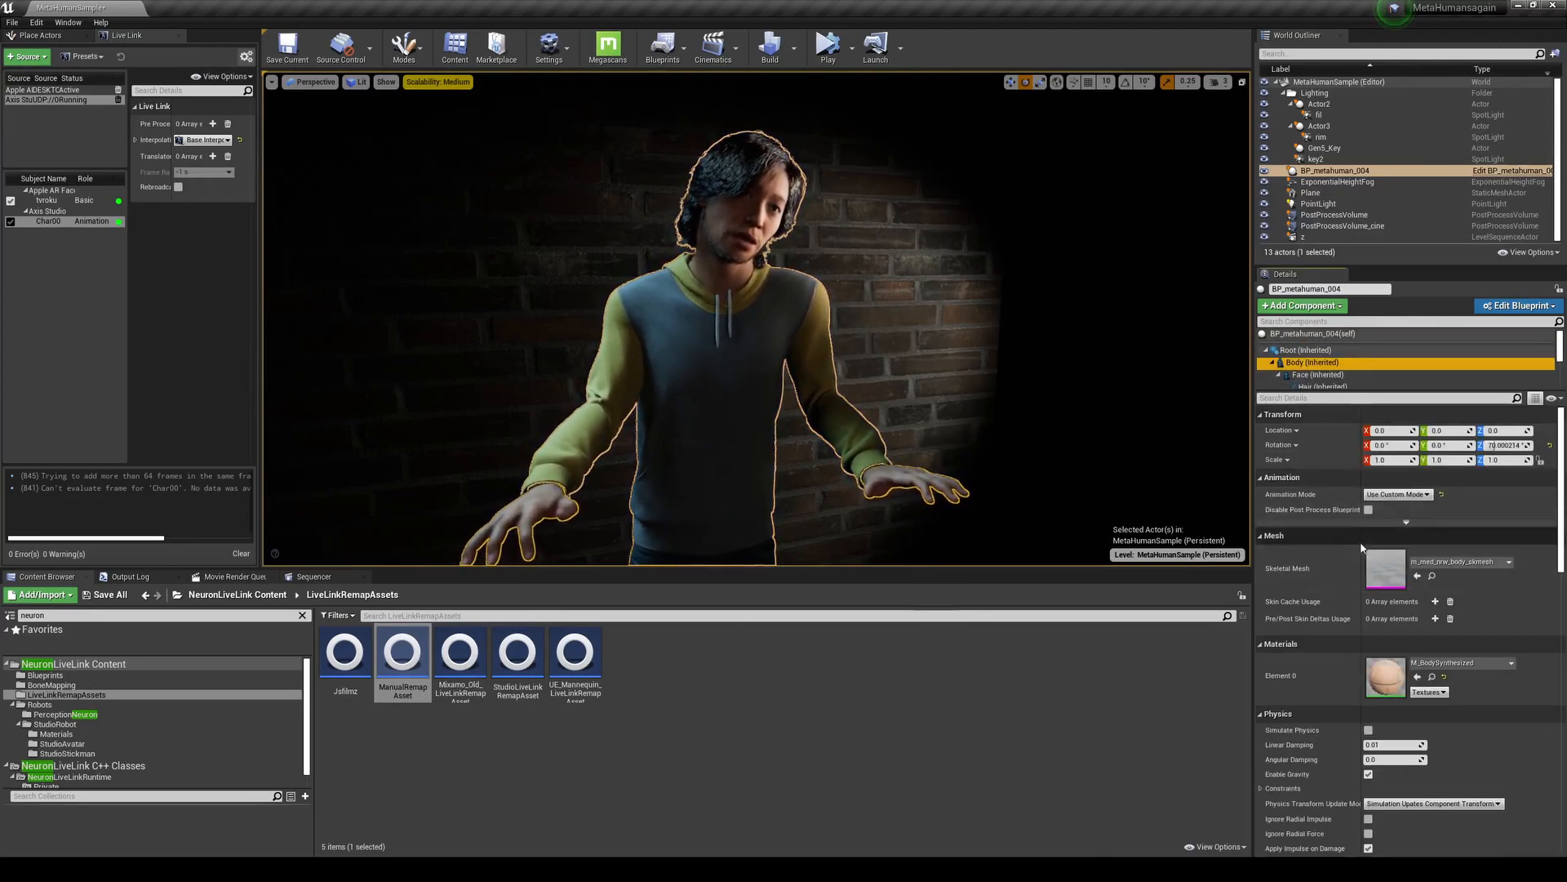
pyautogui.doubleClick(1384, 568)
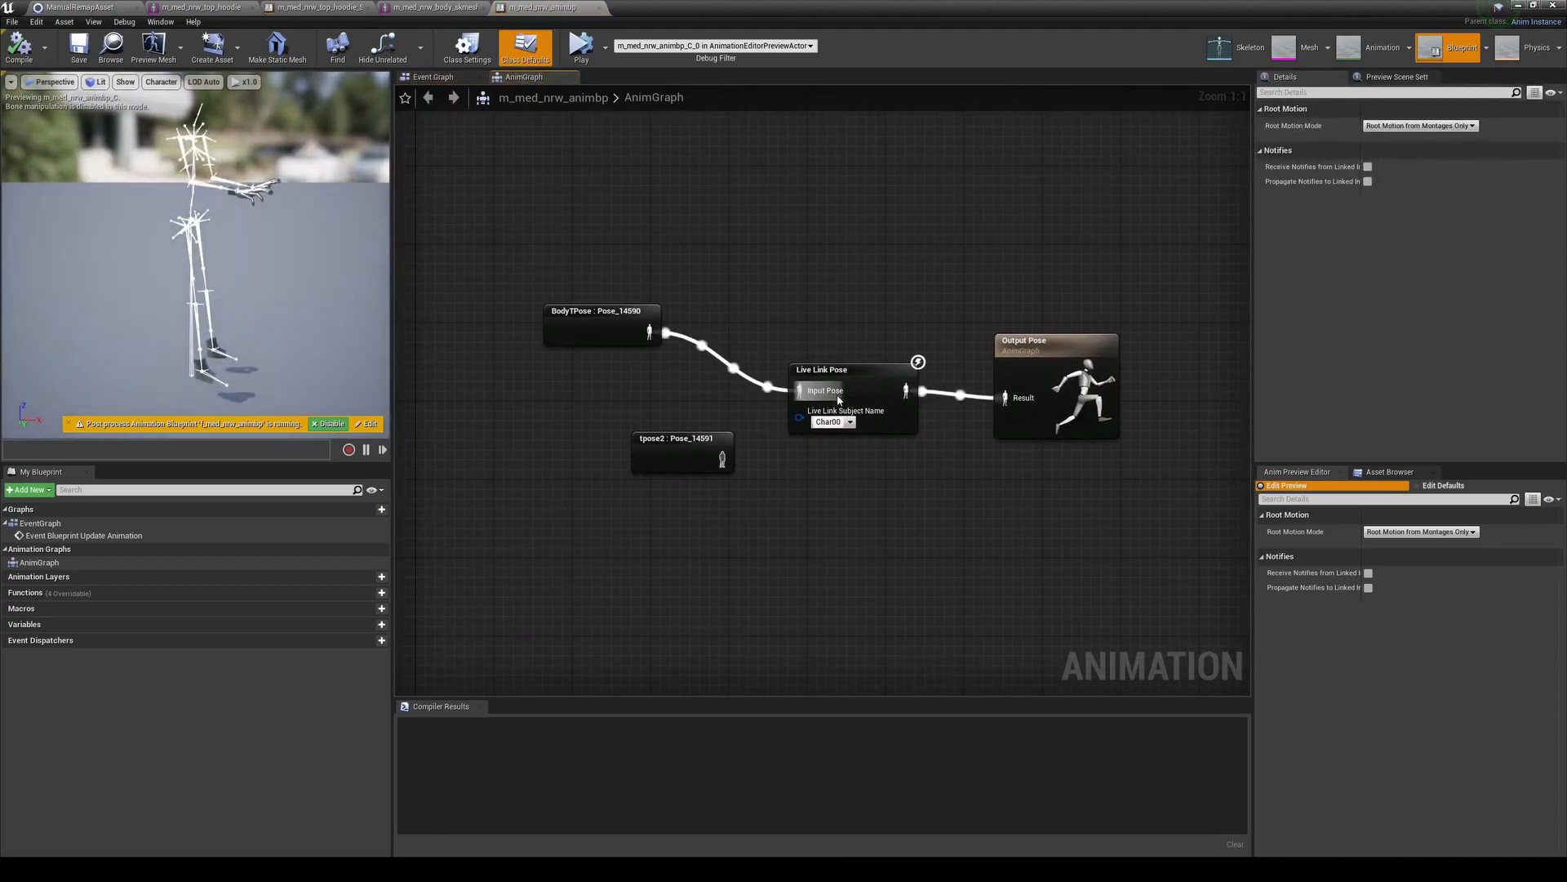
# Confirm the Live Link Pose node's Retarget Asset is ManualRemapAsset
pyautogui.click(849, 369)
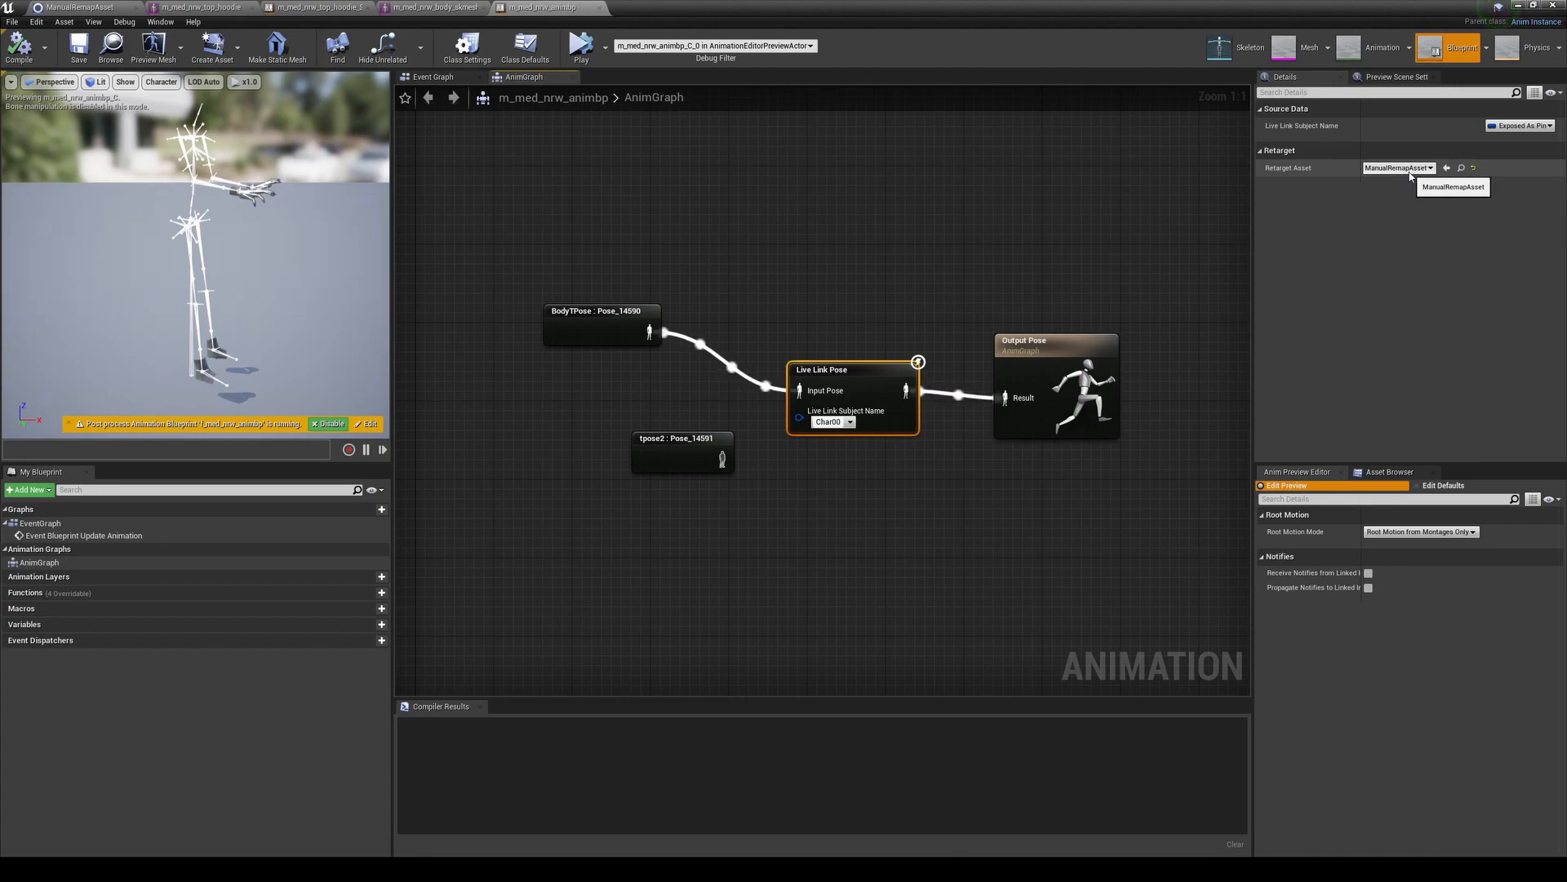
pyautogui.click(1398, 166)
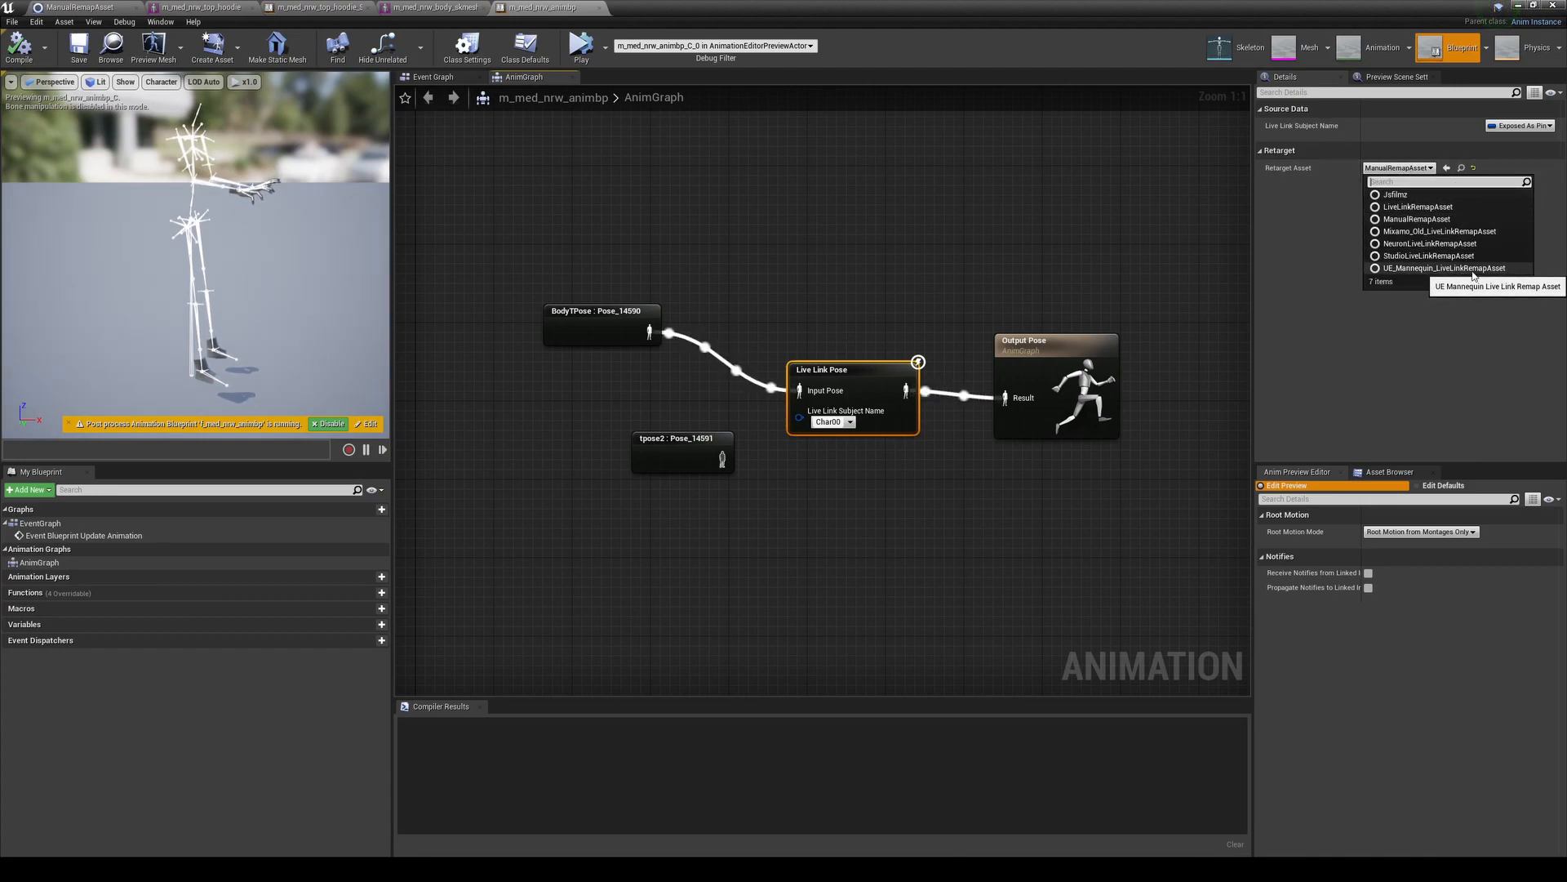
pyautogui.moveTo(1417, 218)
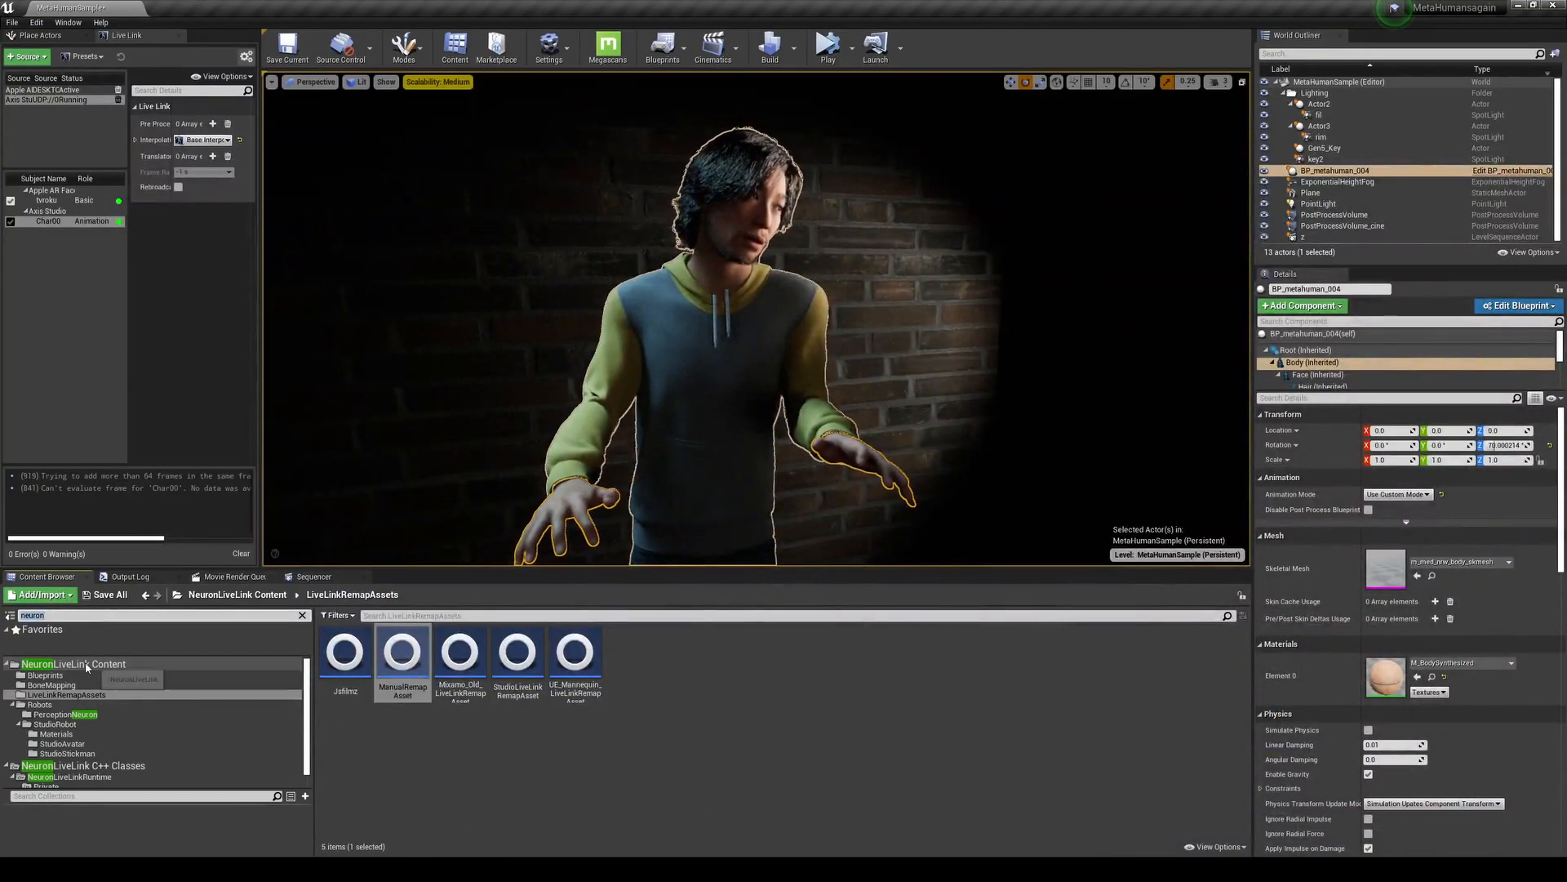
pyautogui.click(72, 663)
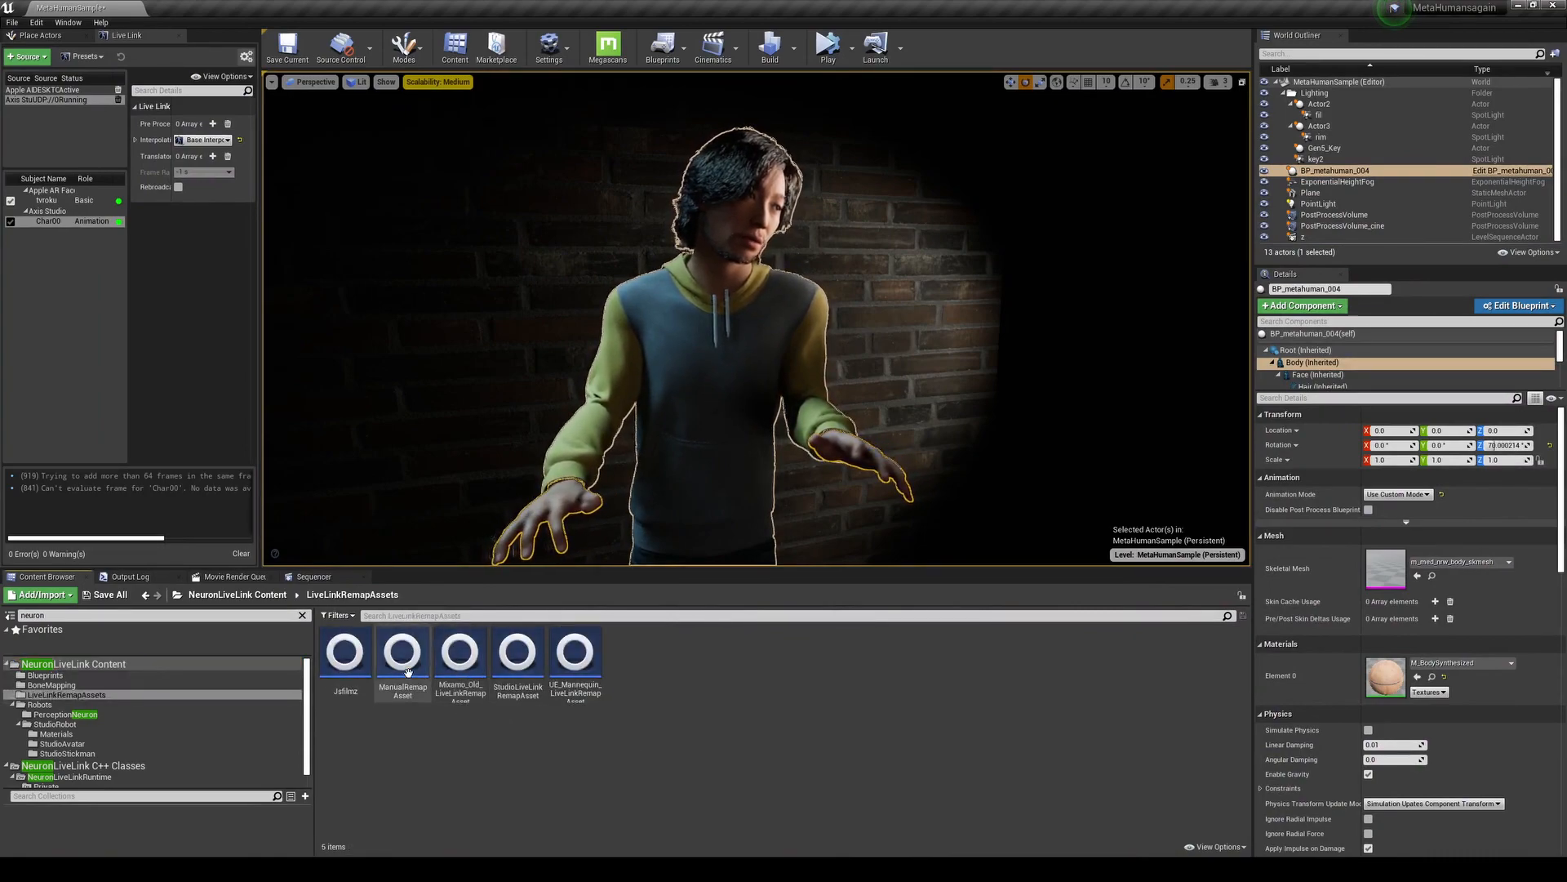
pyautogui.rightClick(402, 650)
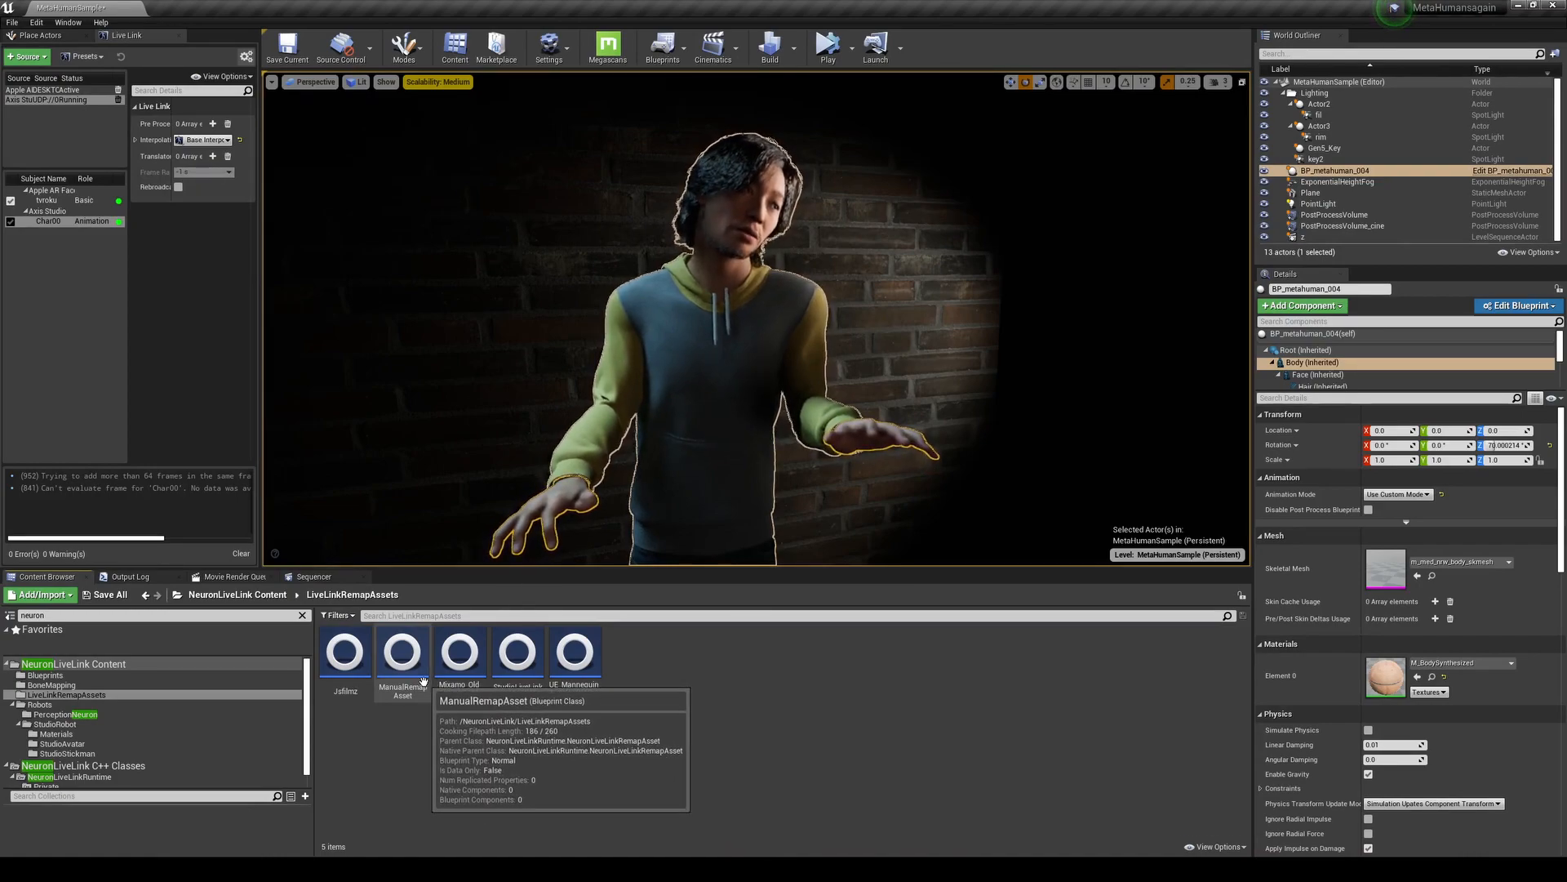
pyautogui.rightClick(402, 655)
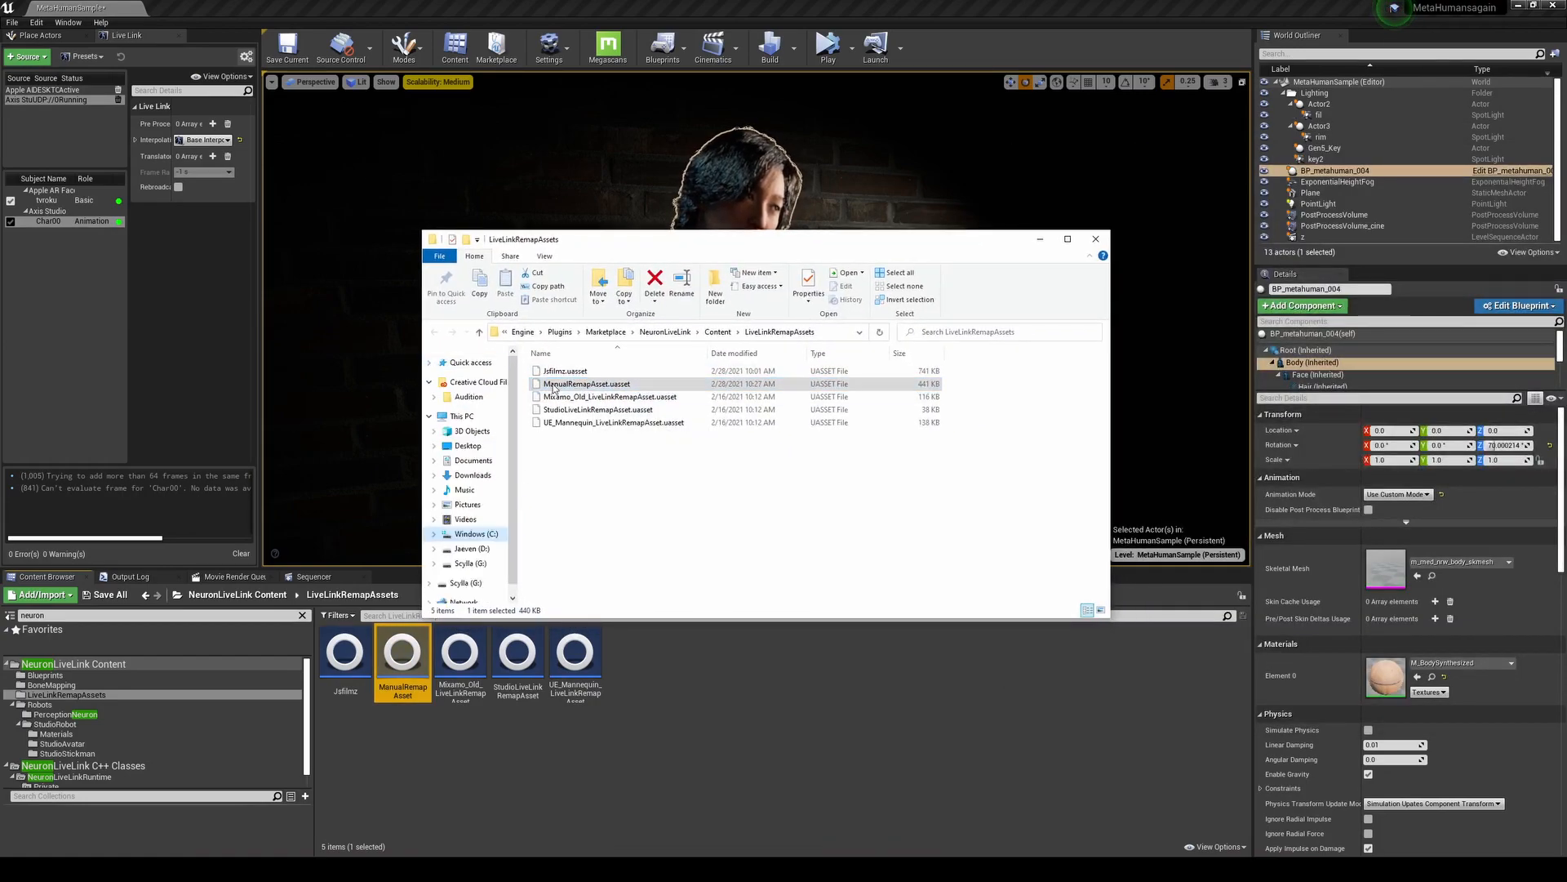
# Collapse This PC in the File Explorer navigation pane
pyautogui.click(433, 415)
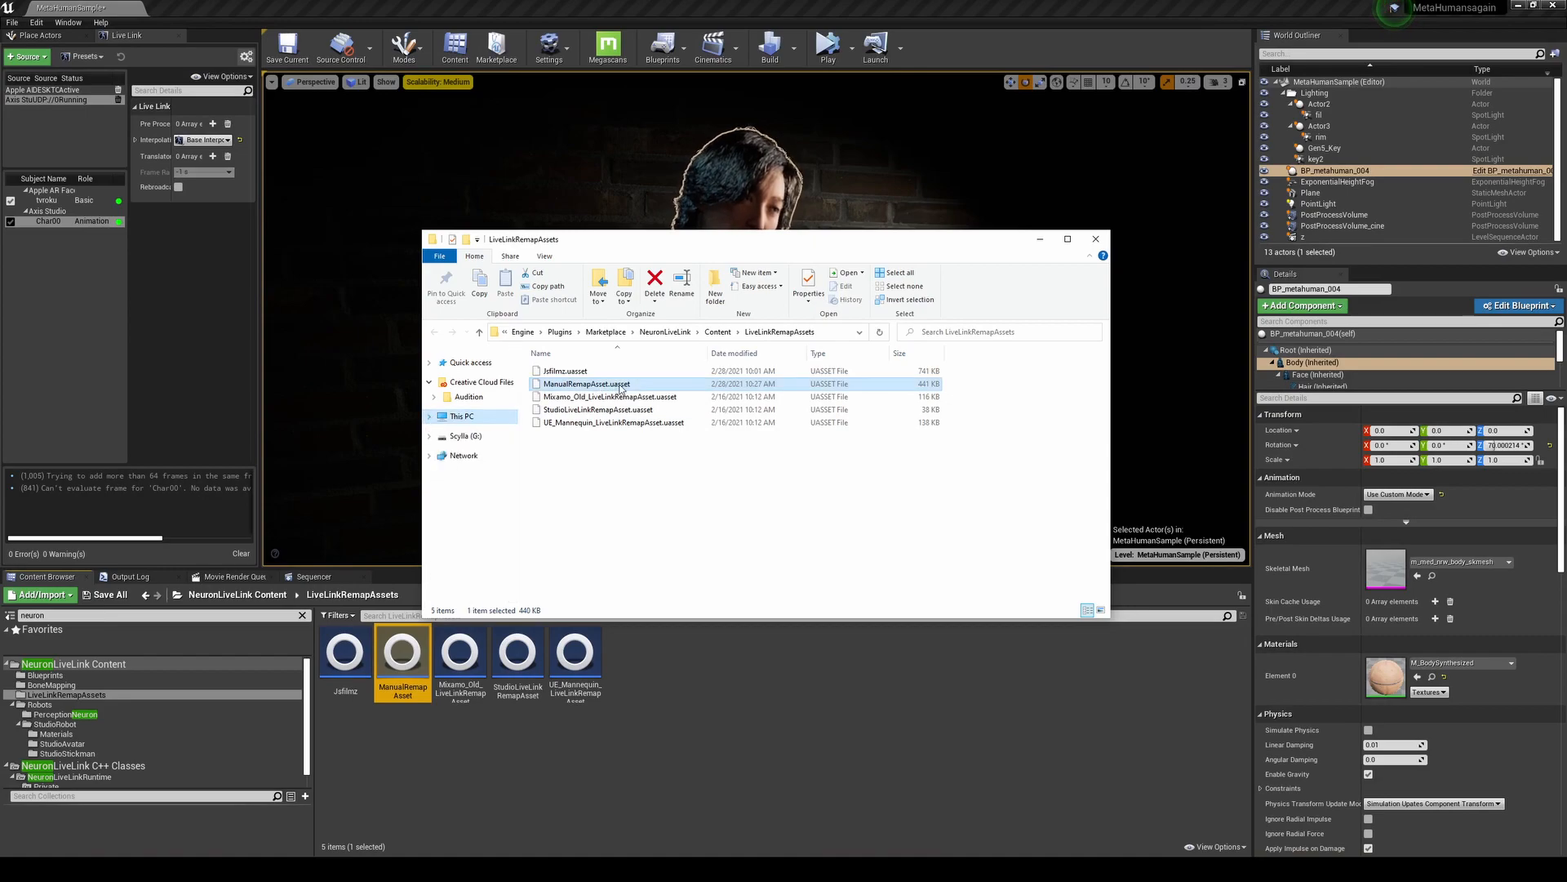
pyautogui.moveTo(612, 384)
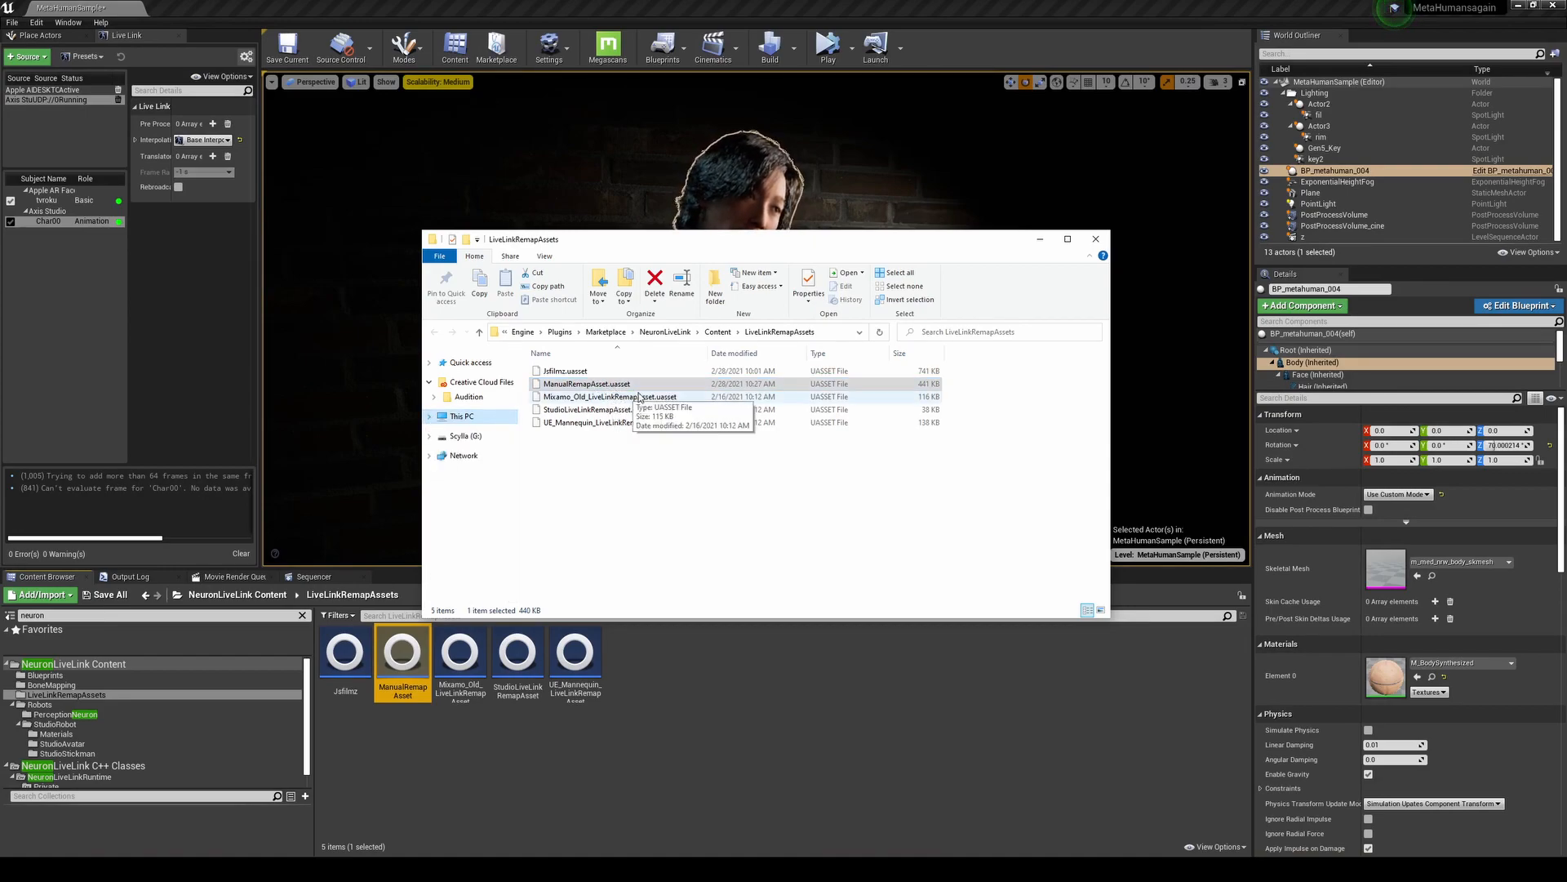
pyautogui.moveTo(744, 435)
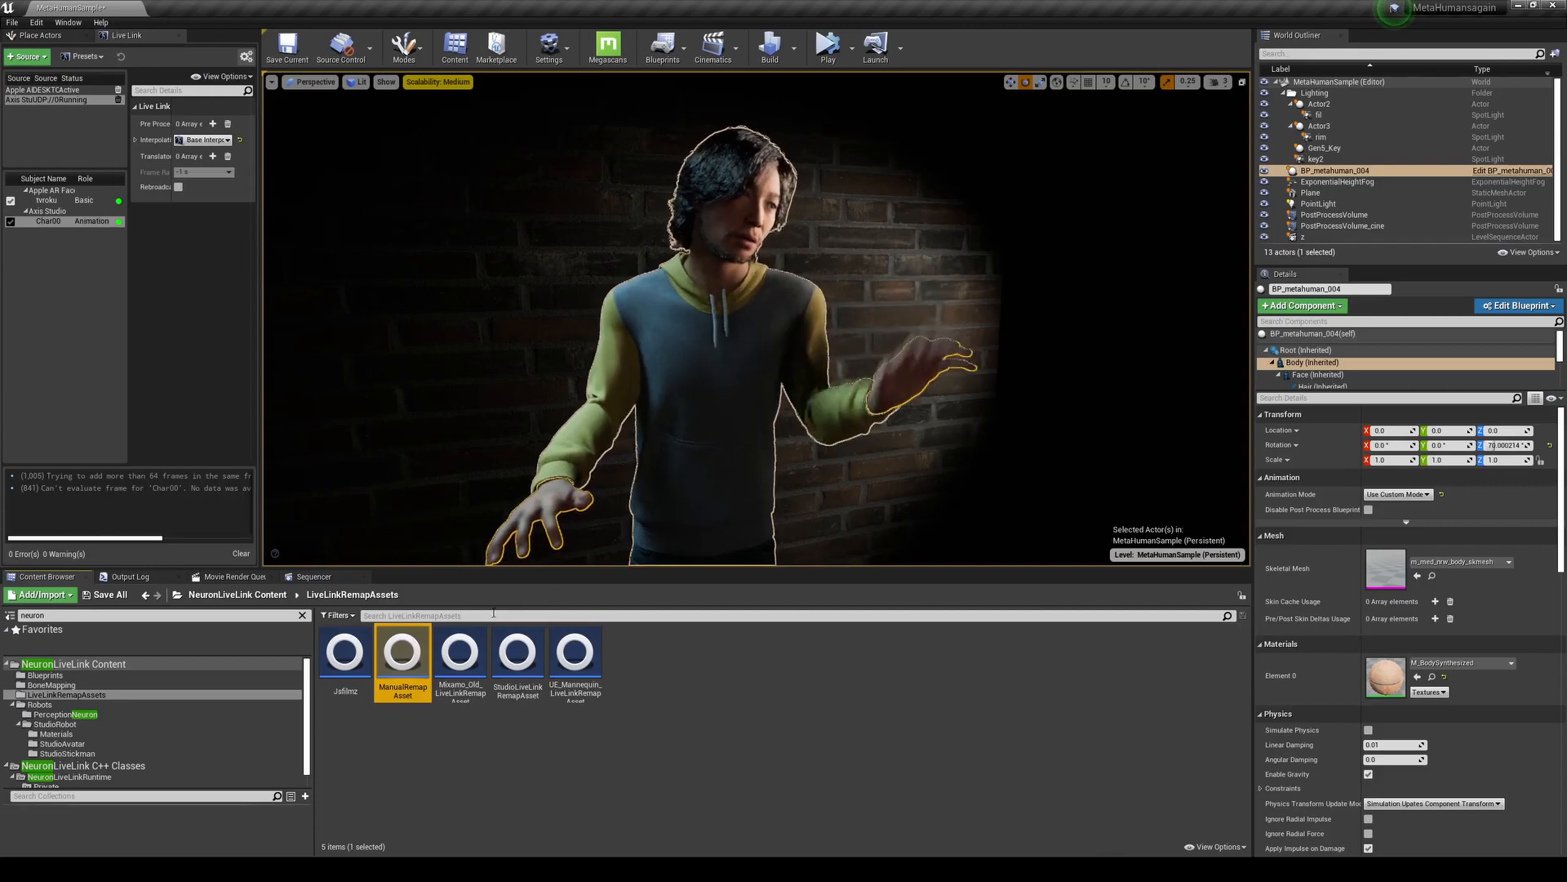
# Reopen ManualRemapAsset from the Content Browser on its Get Remapped Bone Name graph
pyautogui.doubleClick(402, 650)
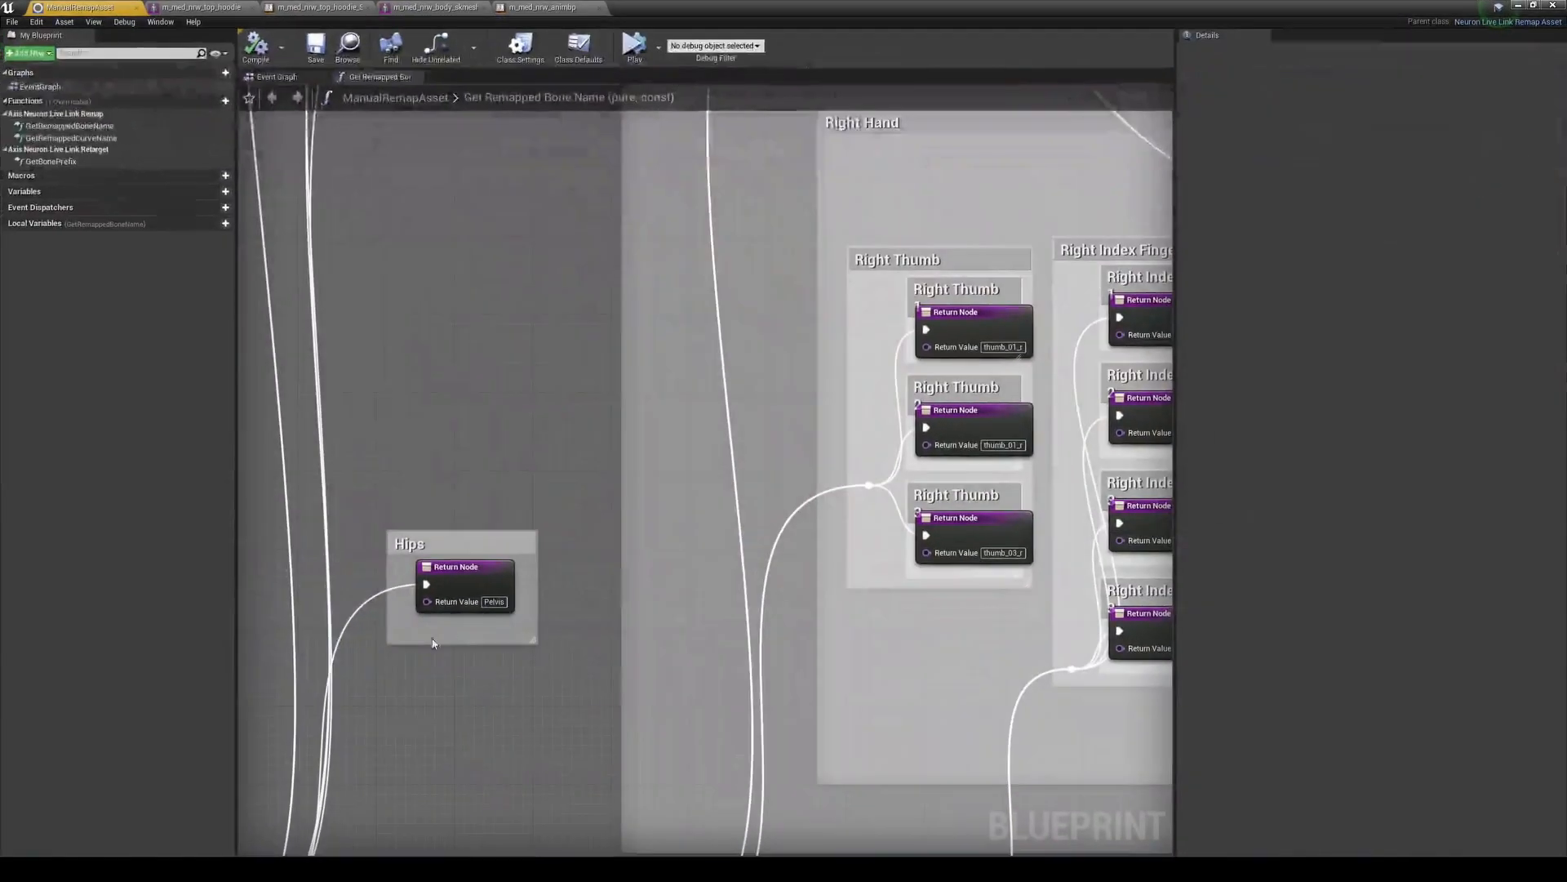
pyautogui.scroll(-3)
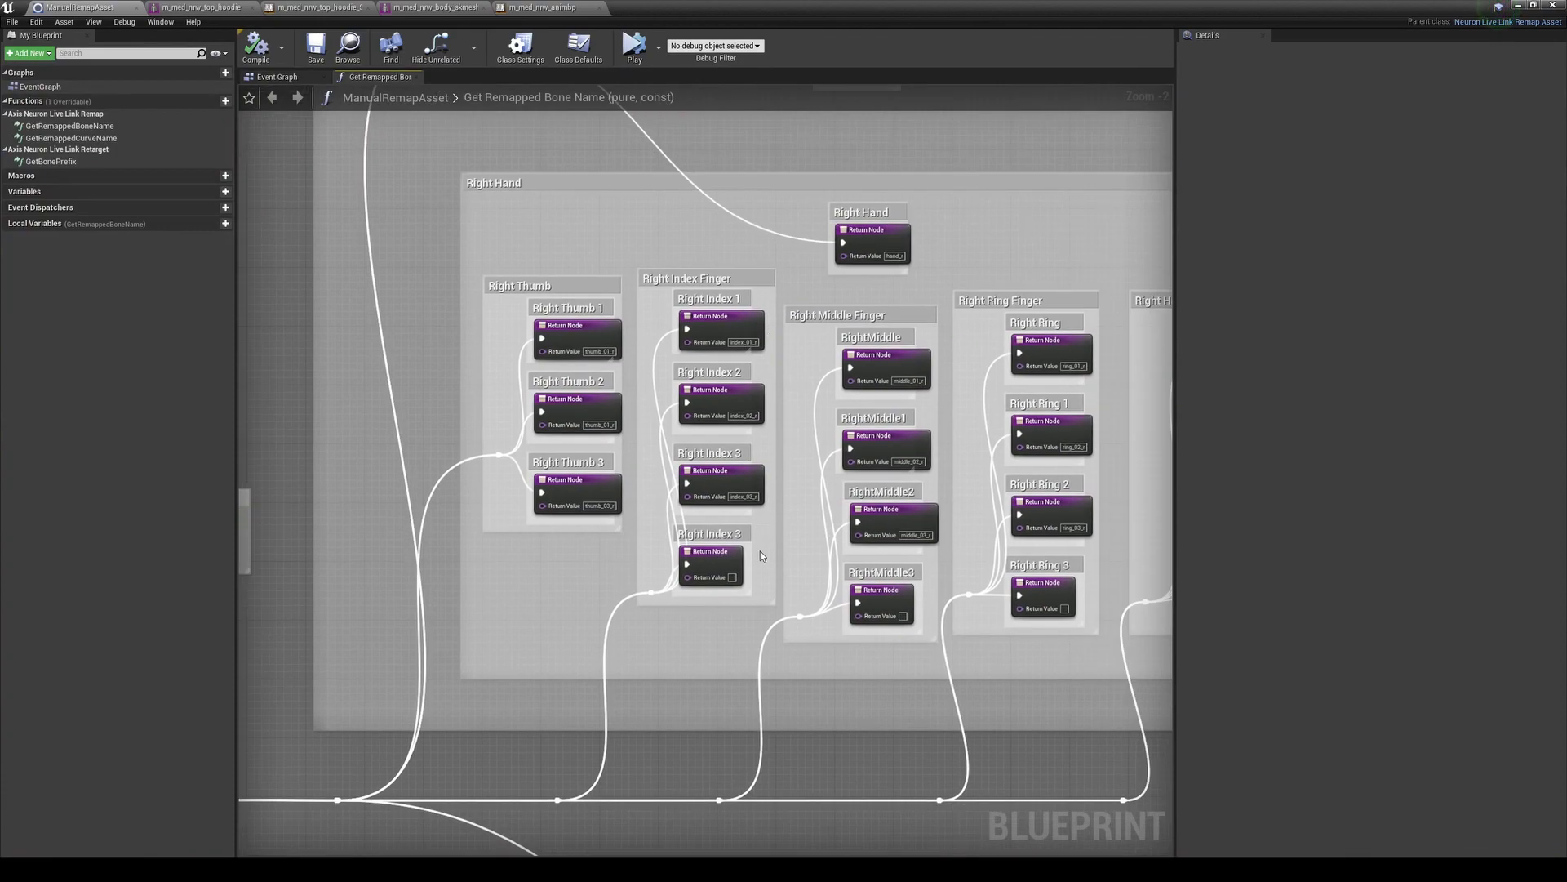
pyautogui.moveTo(740, 342)
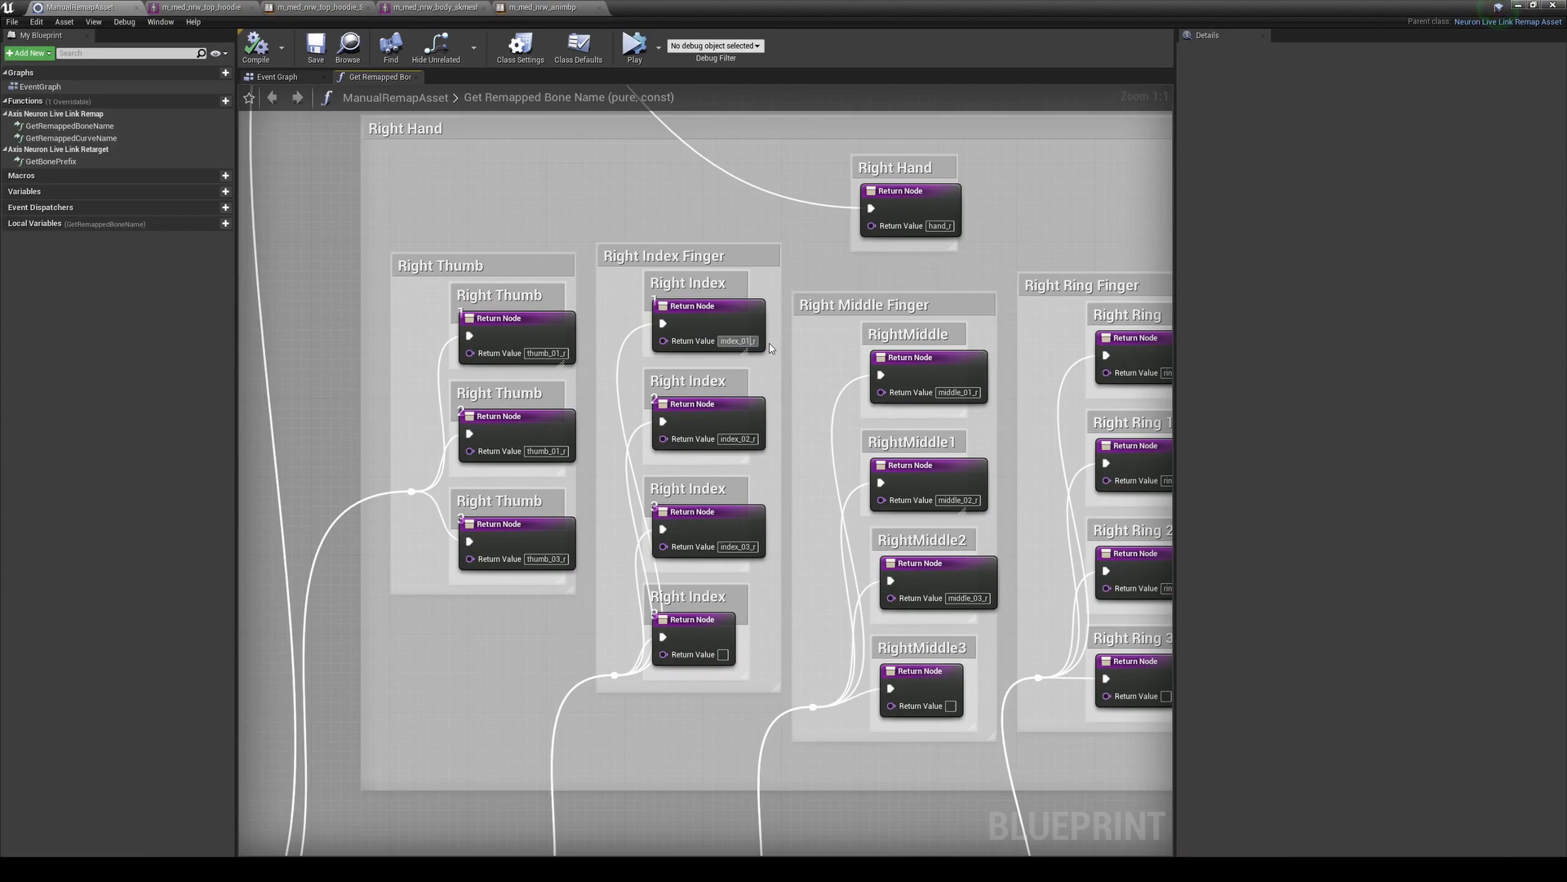
pyautogui.moveTo(693, 654)
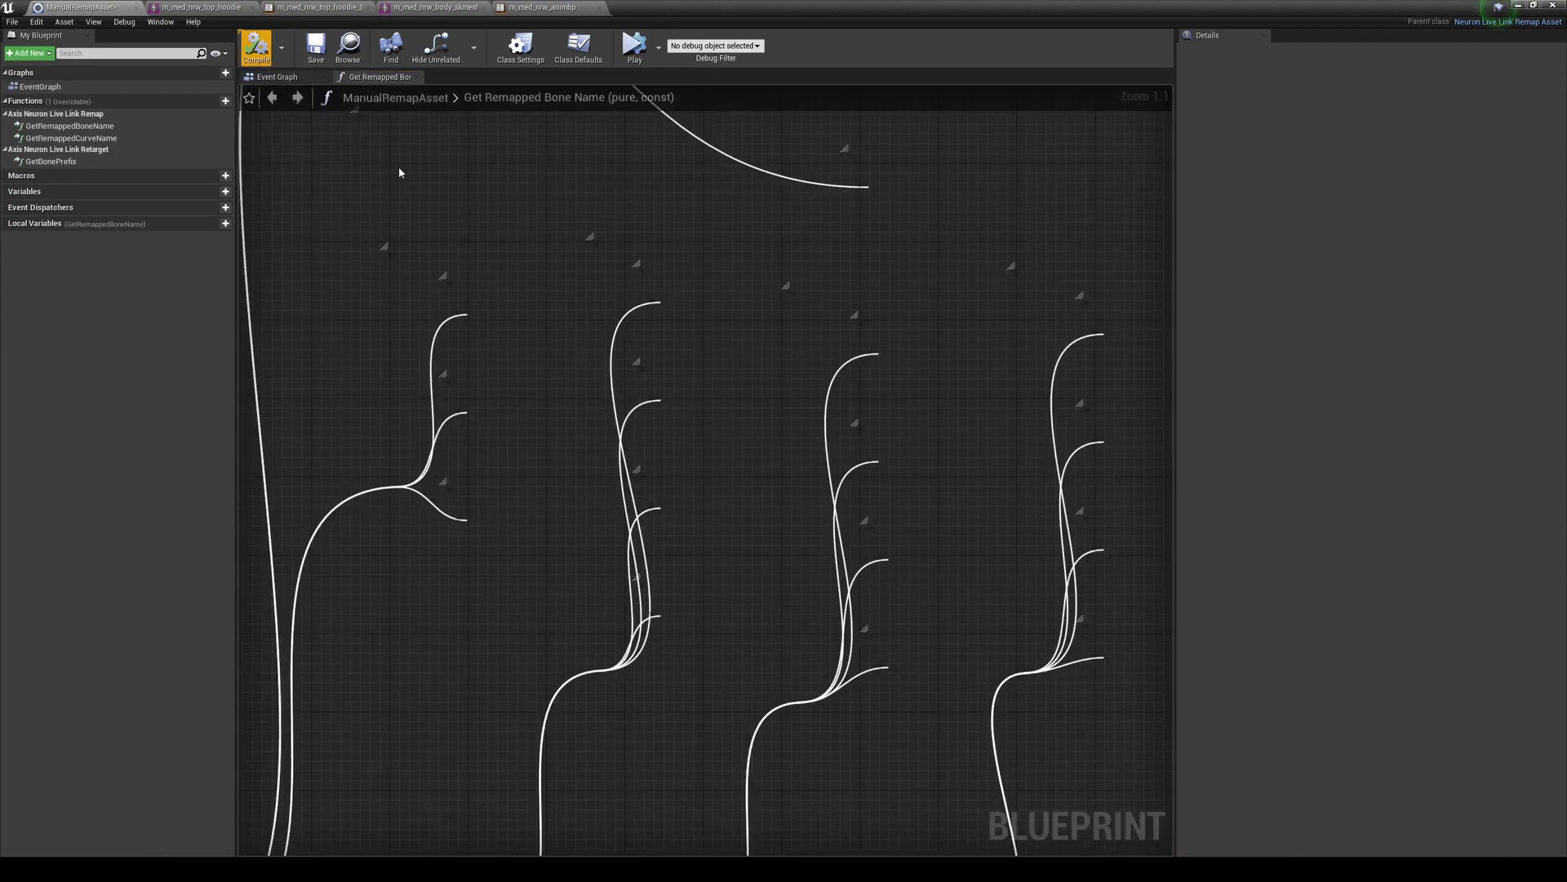
pyautogui.scroll(-3)
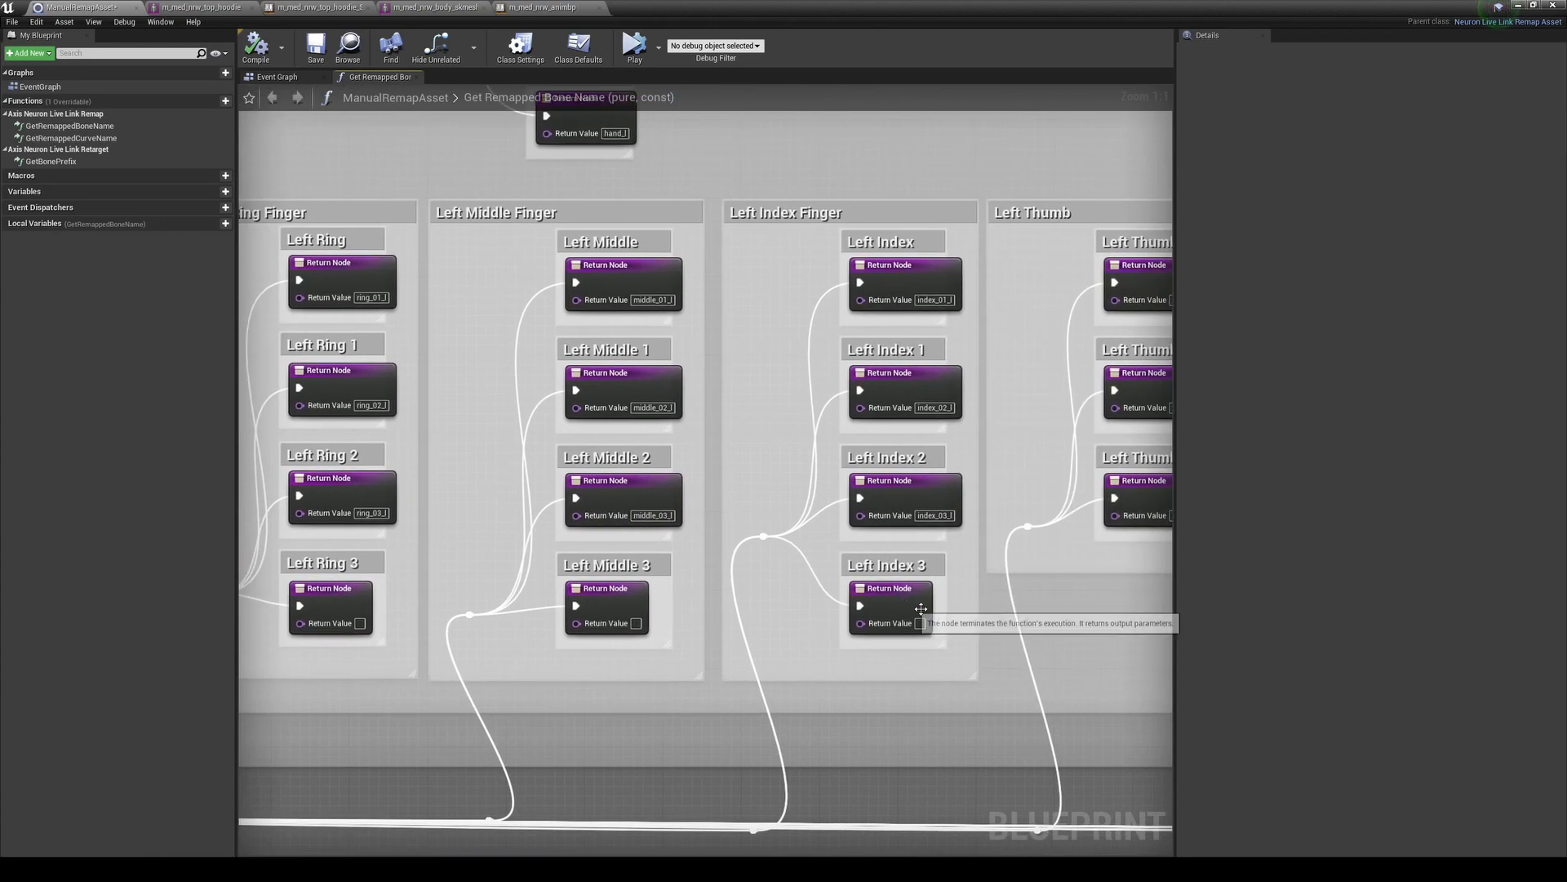
pyautogui.moveTo(1012, 316)
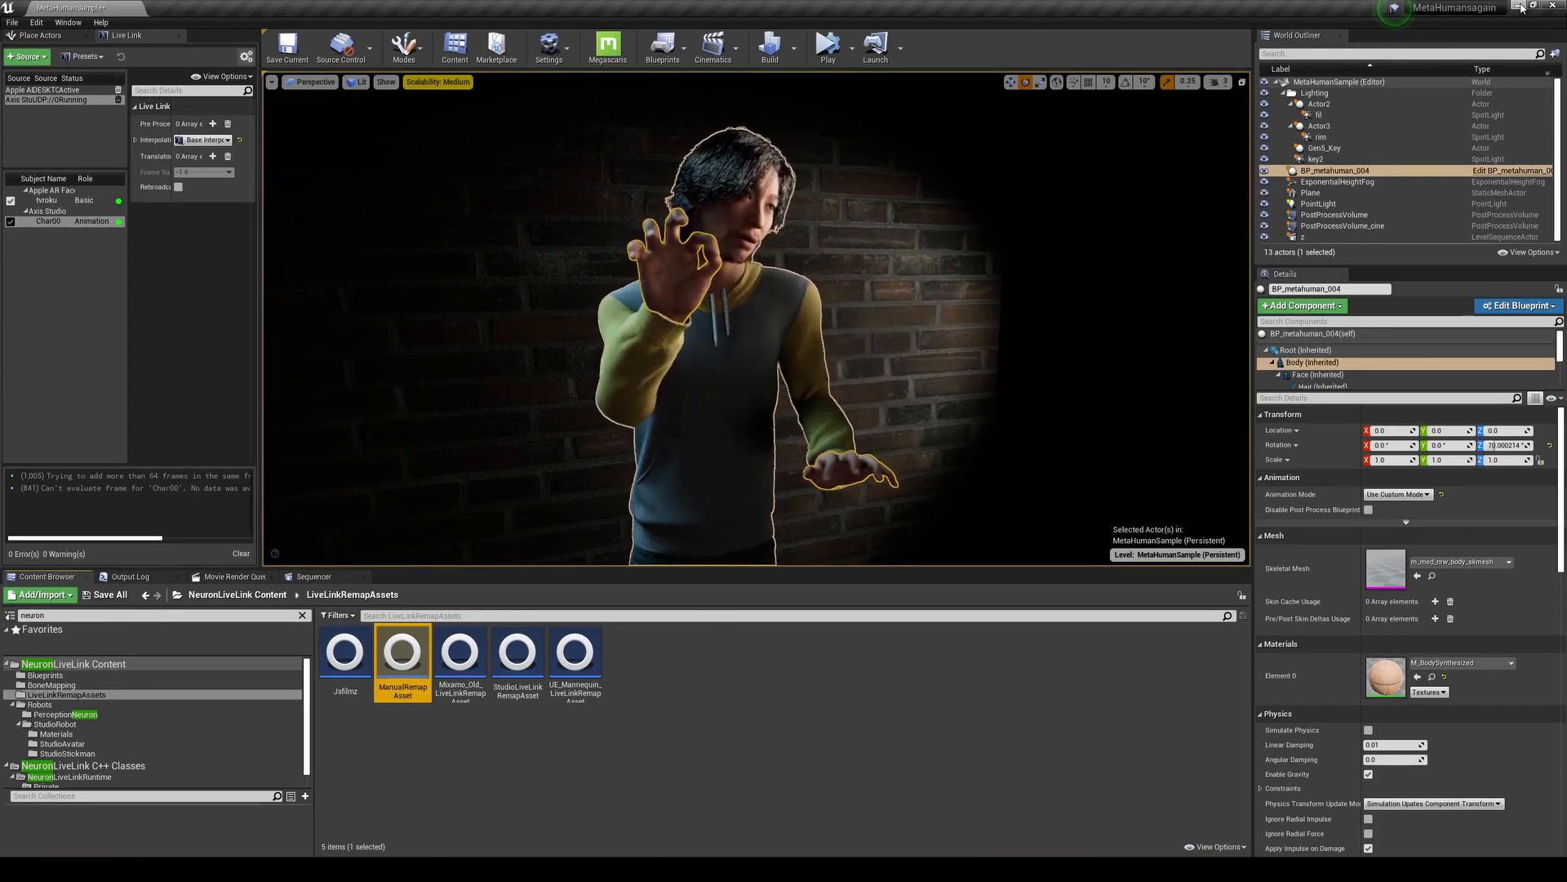
pyautogui.moveTo(402, 651)
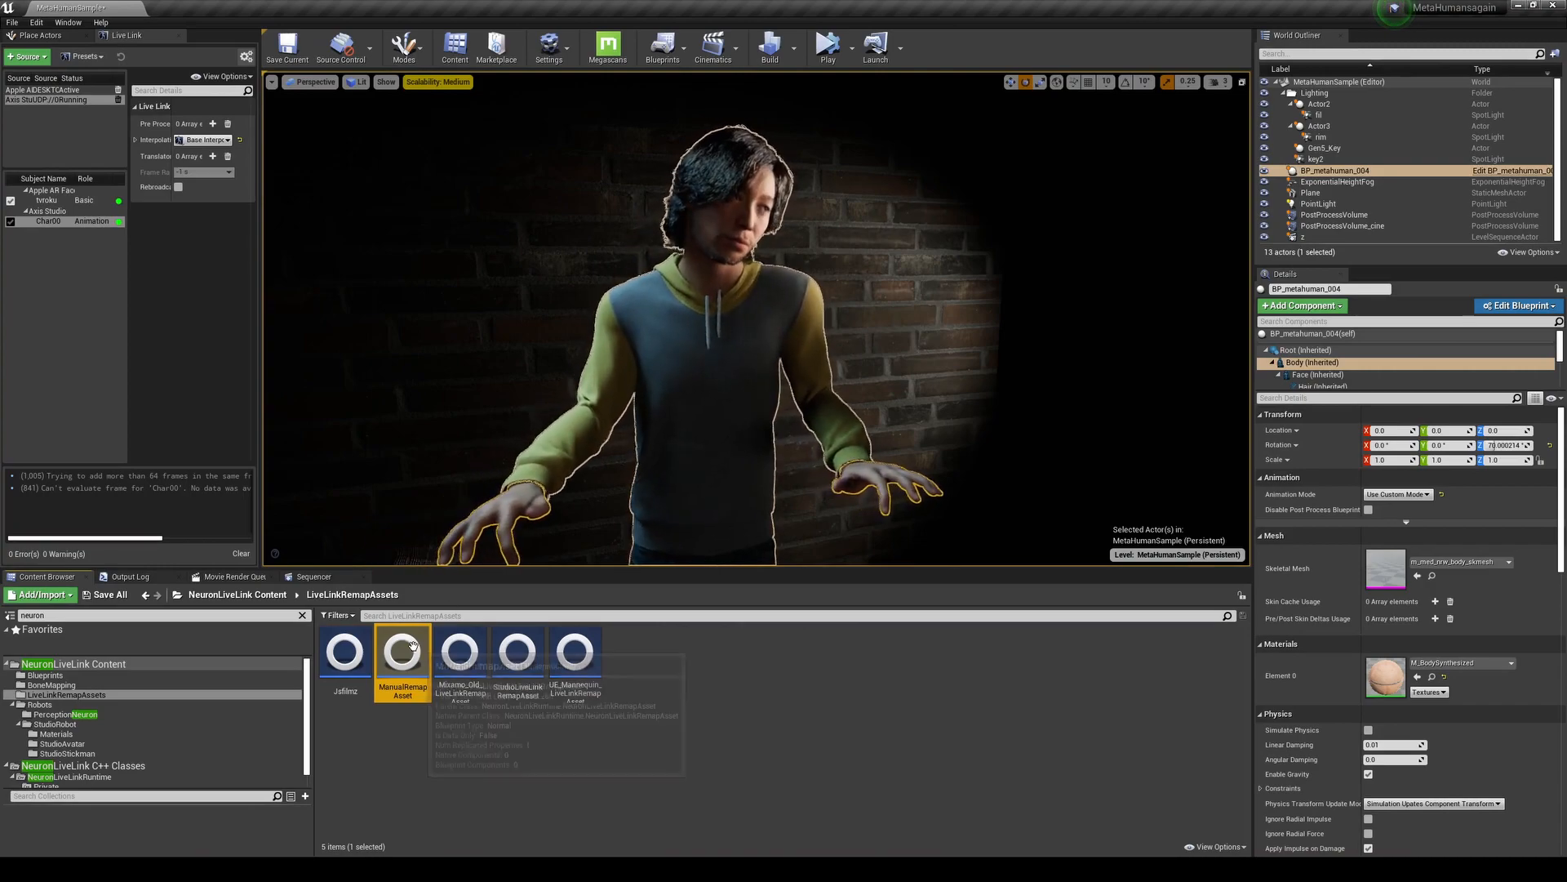
# Change the Left Index 3 return value to index_03_l in ManualRemapAsset
pyautogui.doubleClick(400, 645)
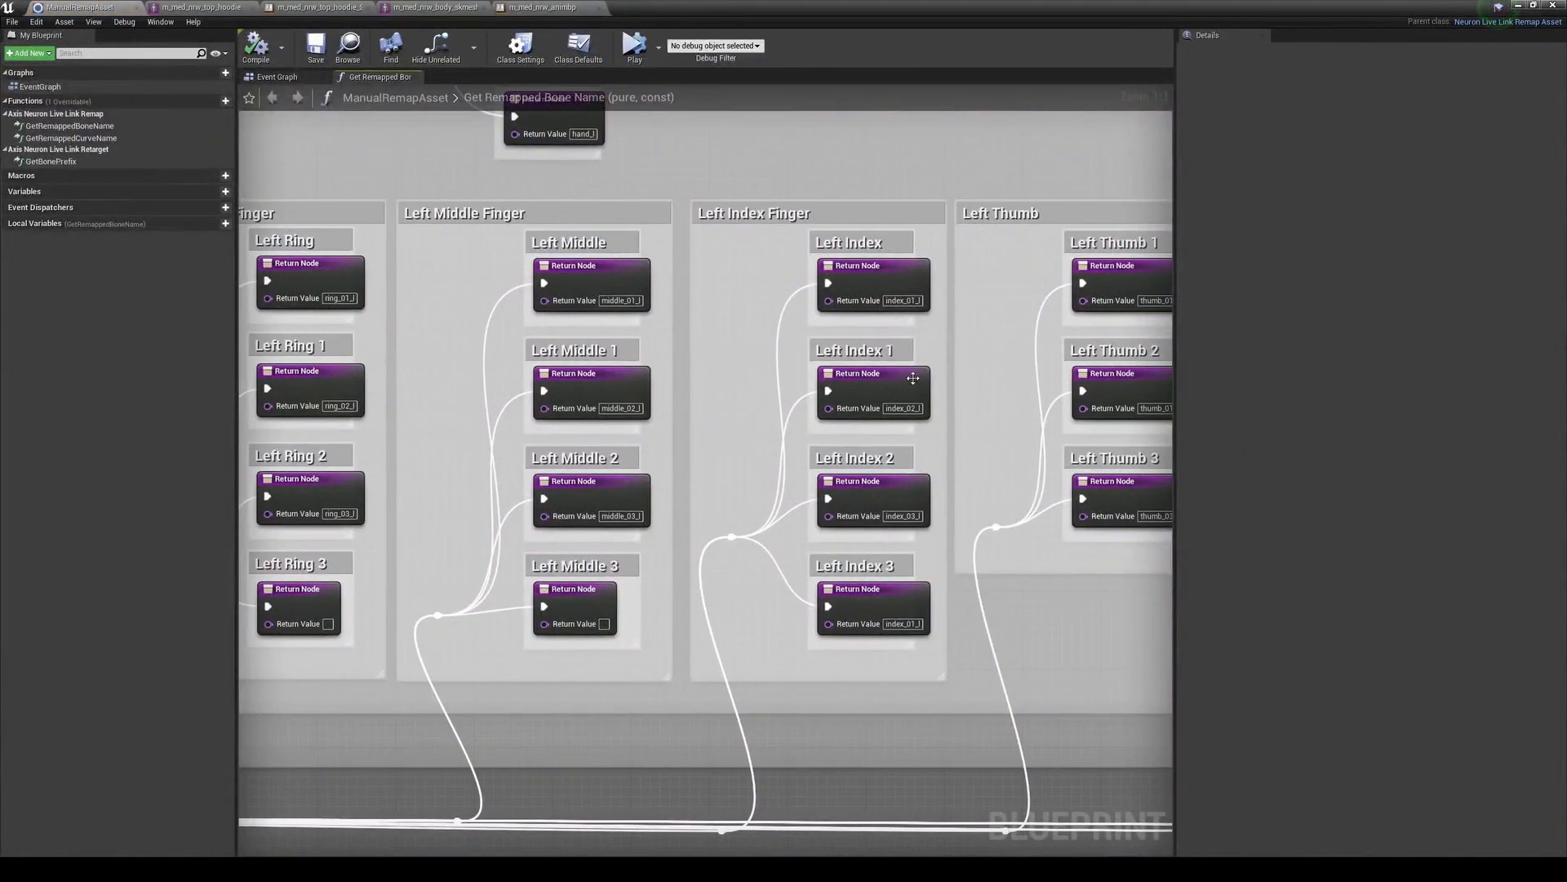
pyautogui.doubleClick(900, 408)
pyautogui.write('3')
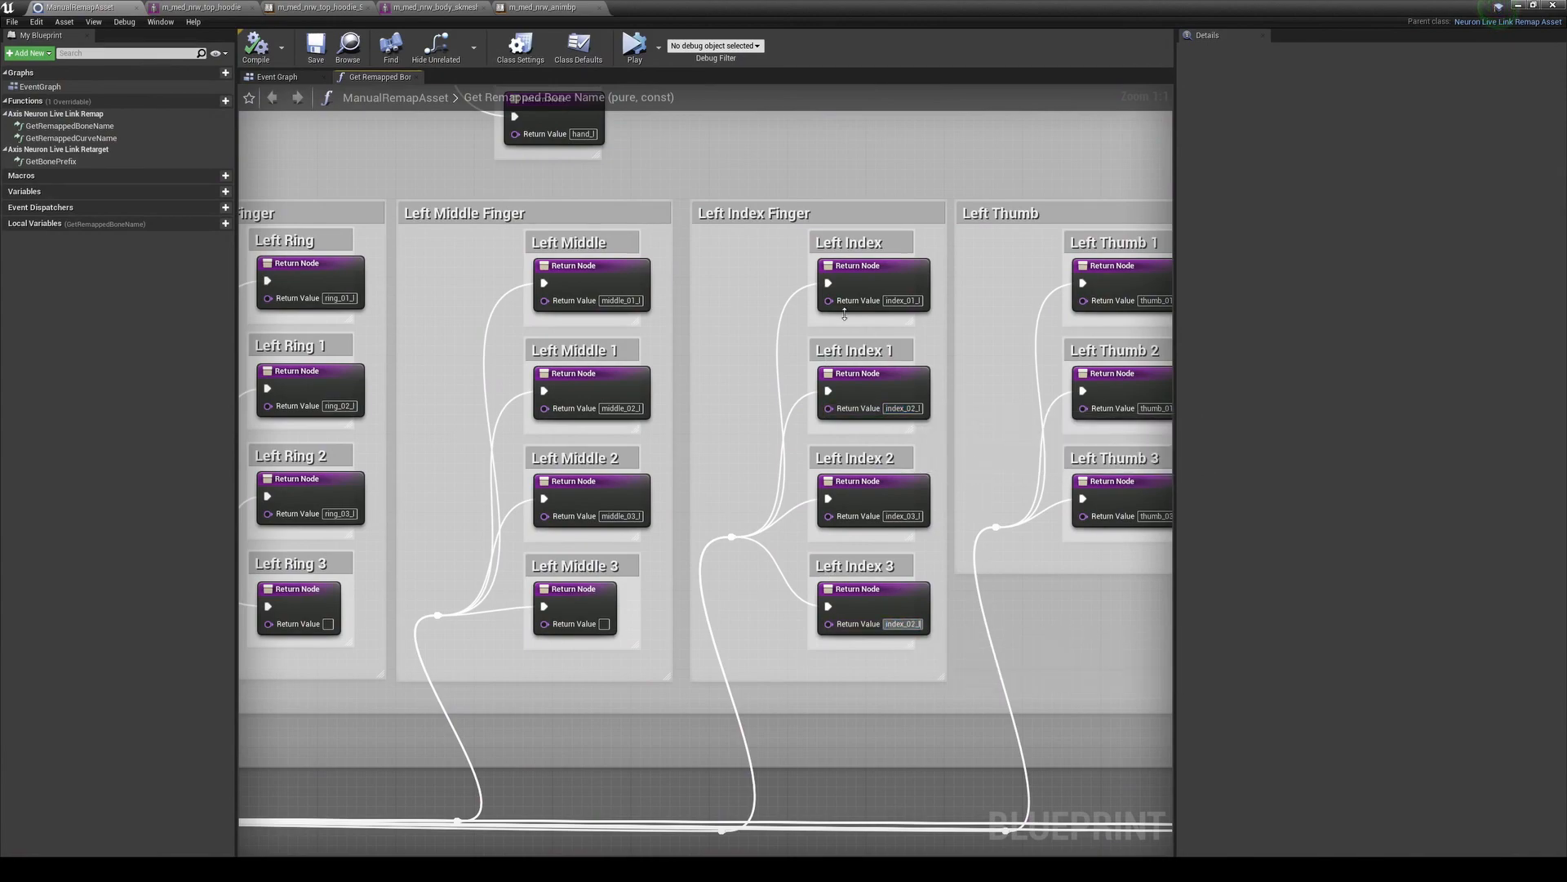
pyautogui.click(255, 46)
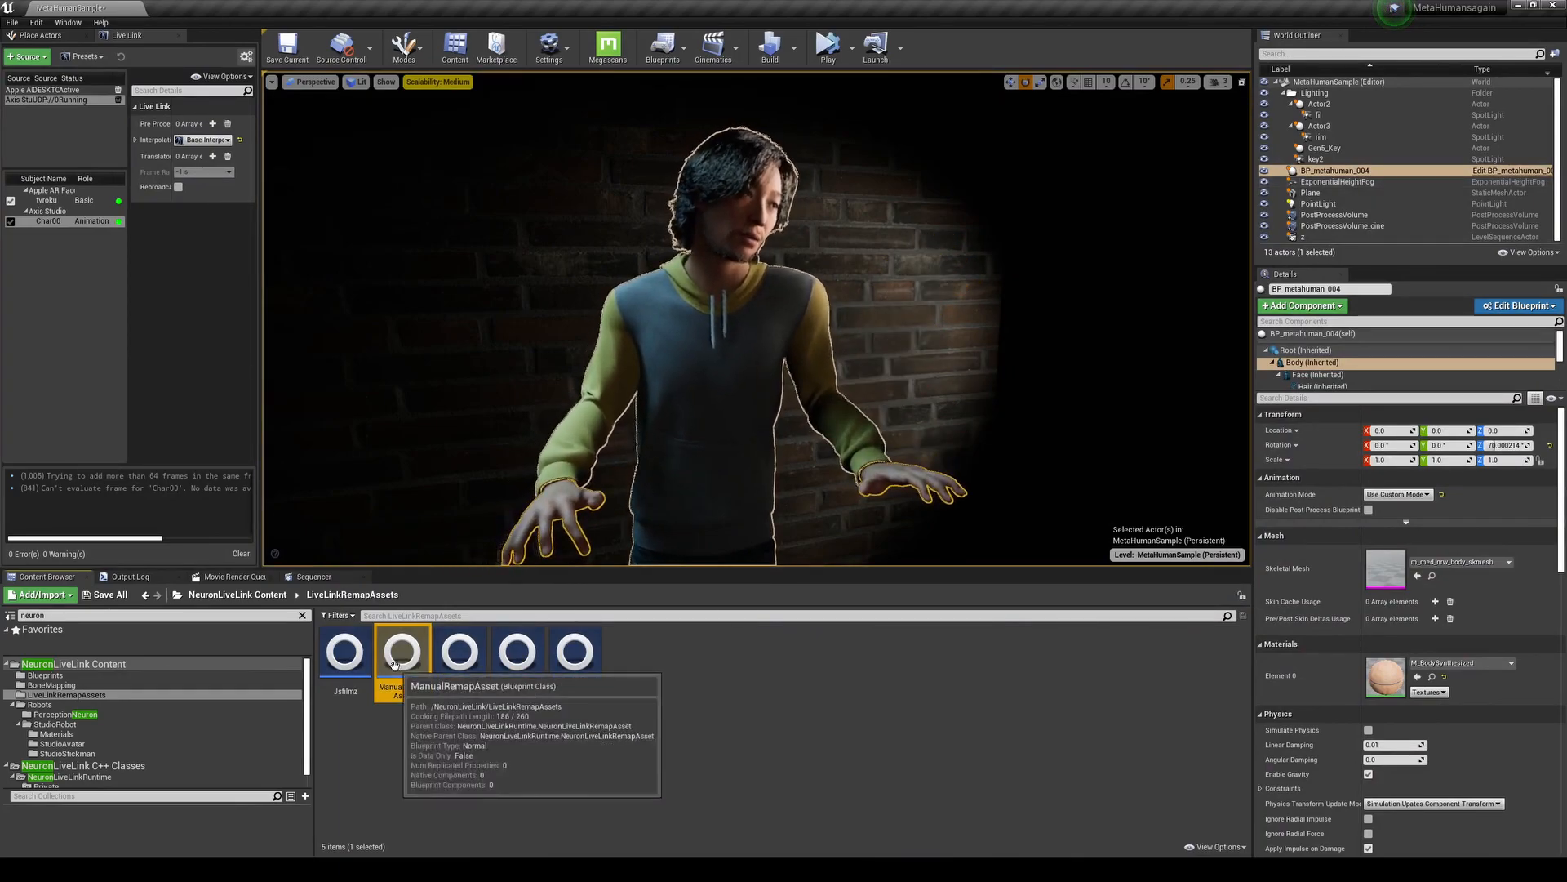
pyautogui.doubleClick(401, 649)
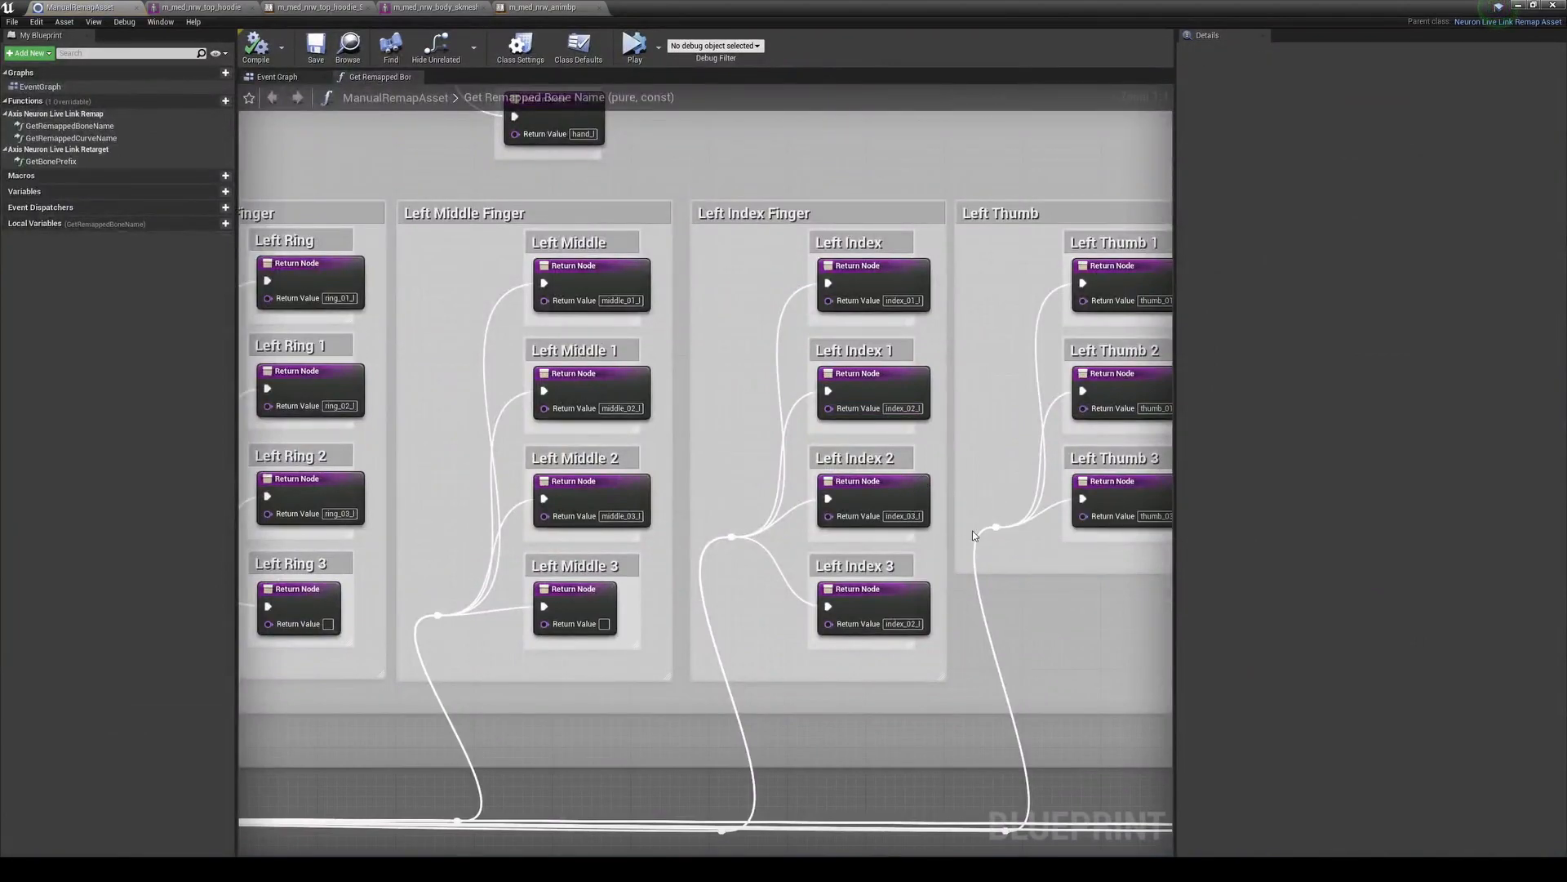
pyautogui.moveTo(874, 516)
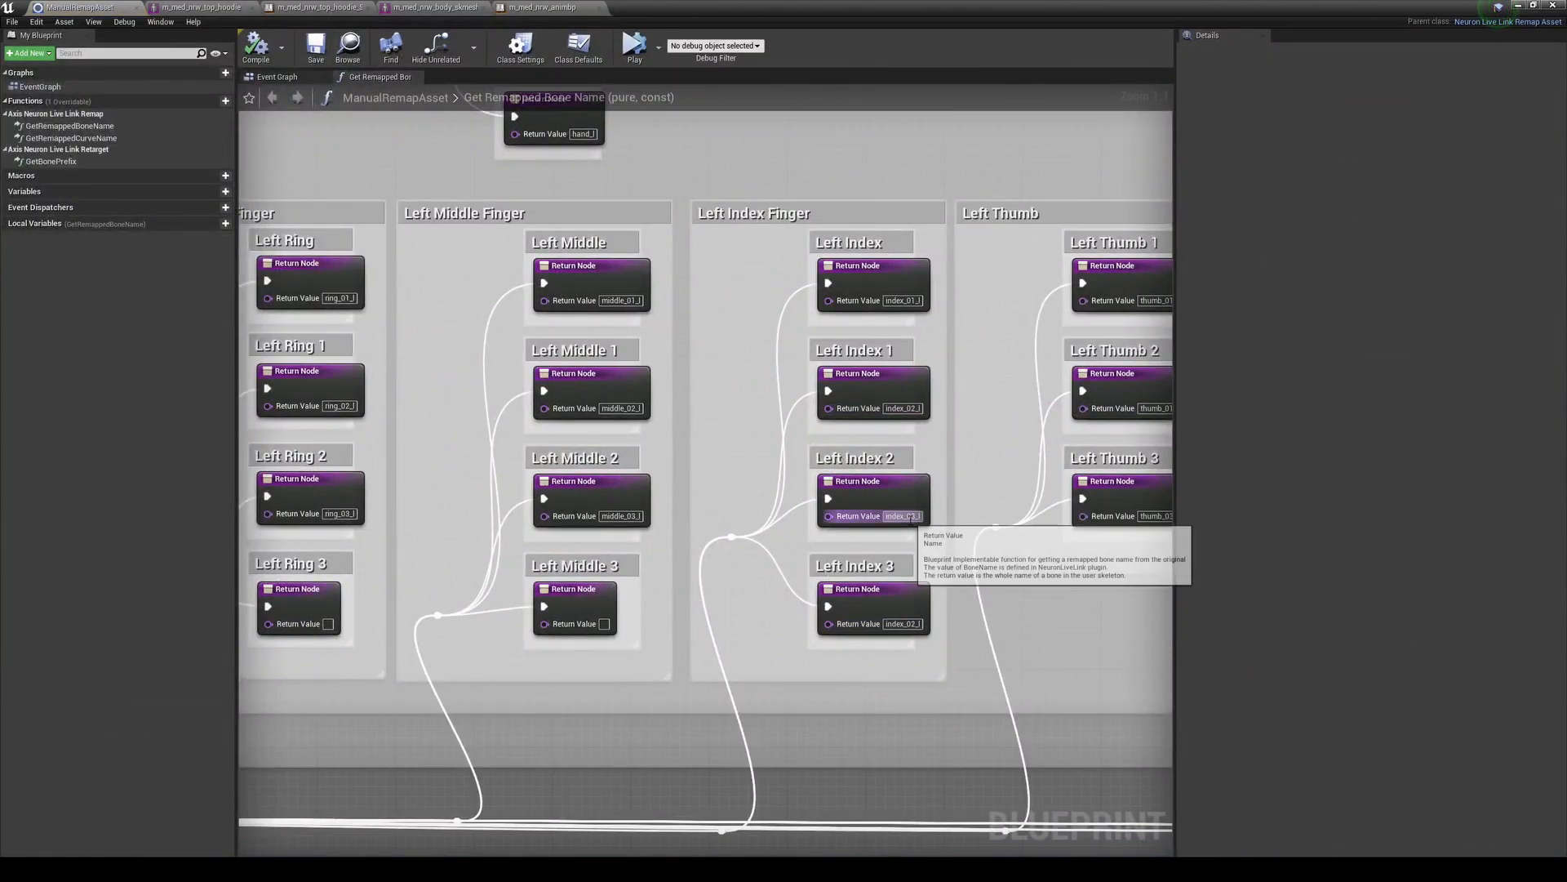
pyautogui.moveTo(990, 450)
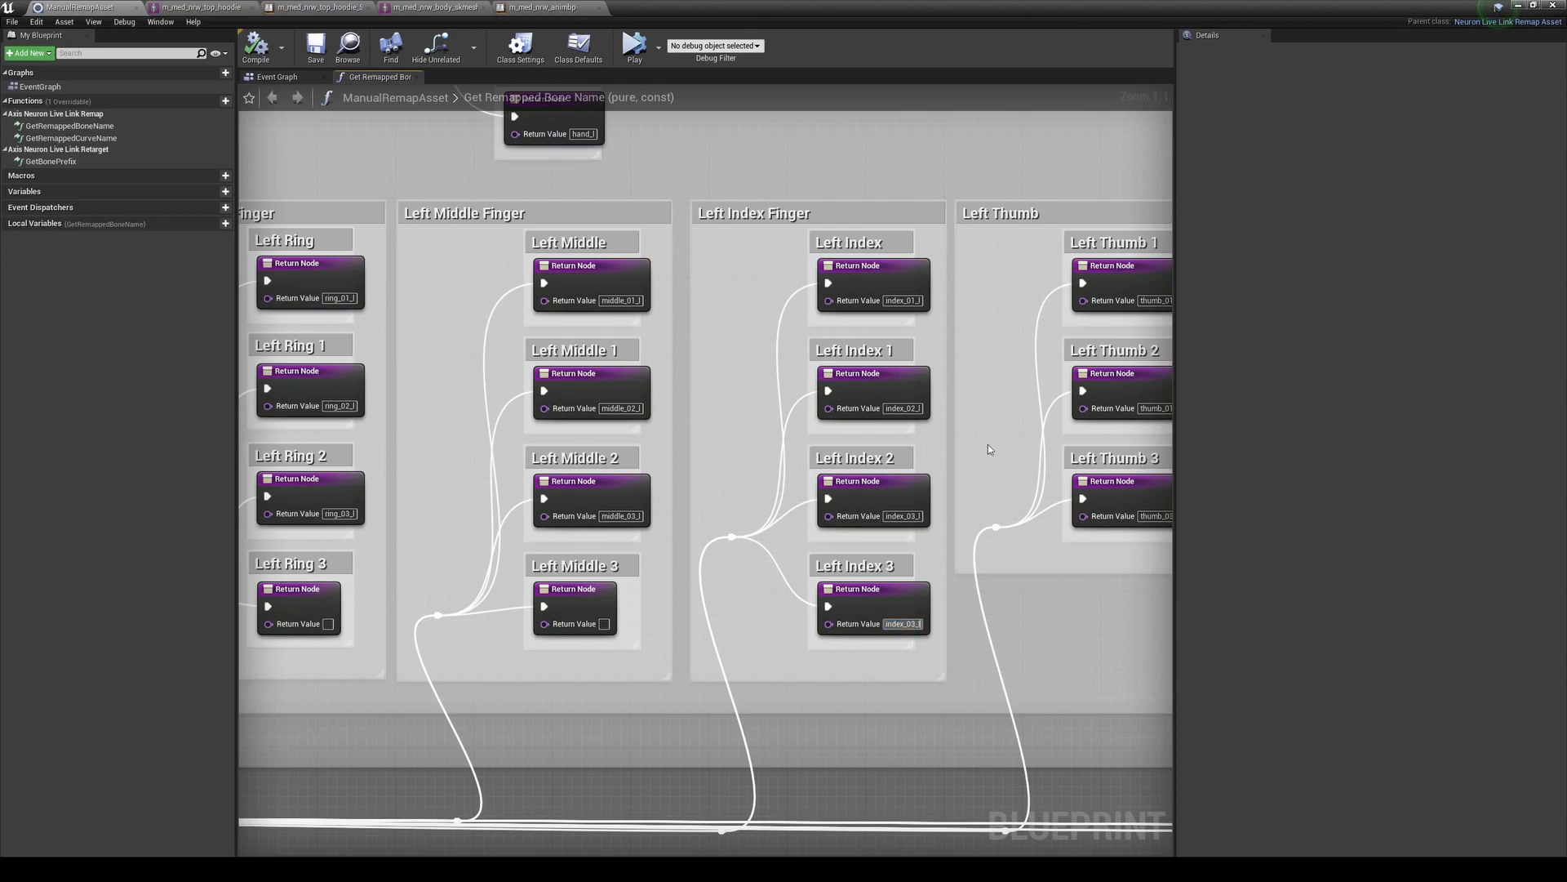
pyautogui.click(316, 46)
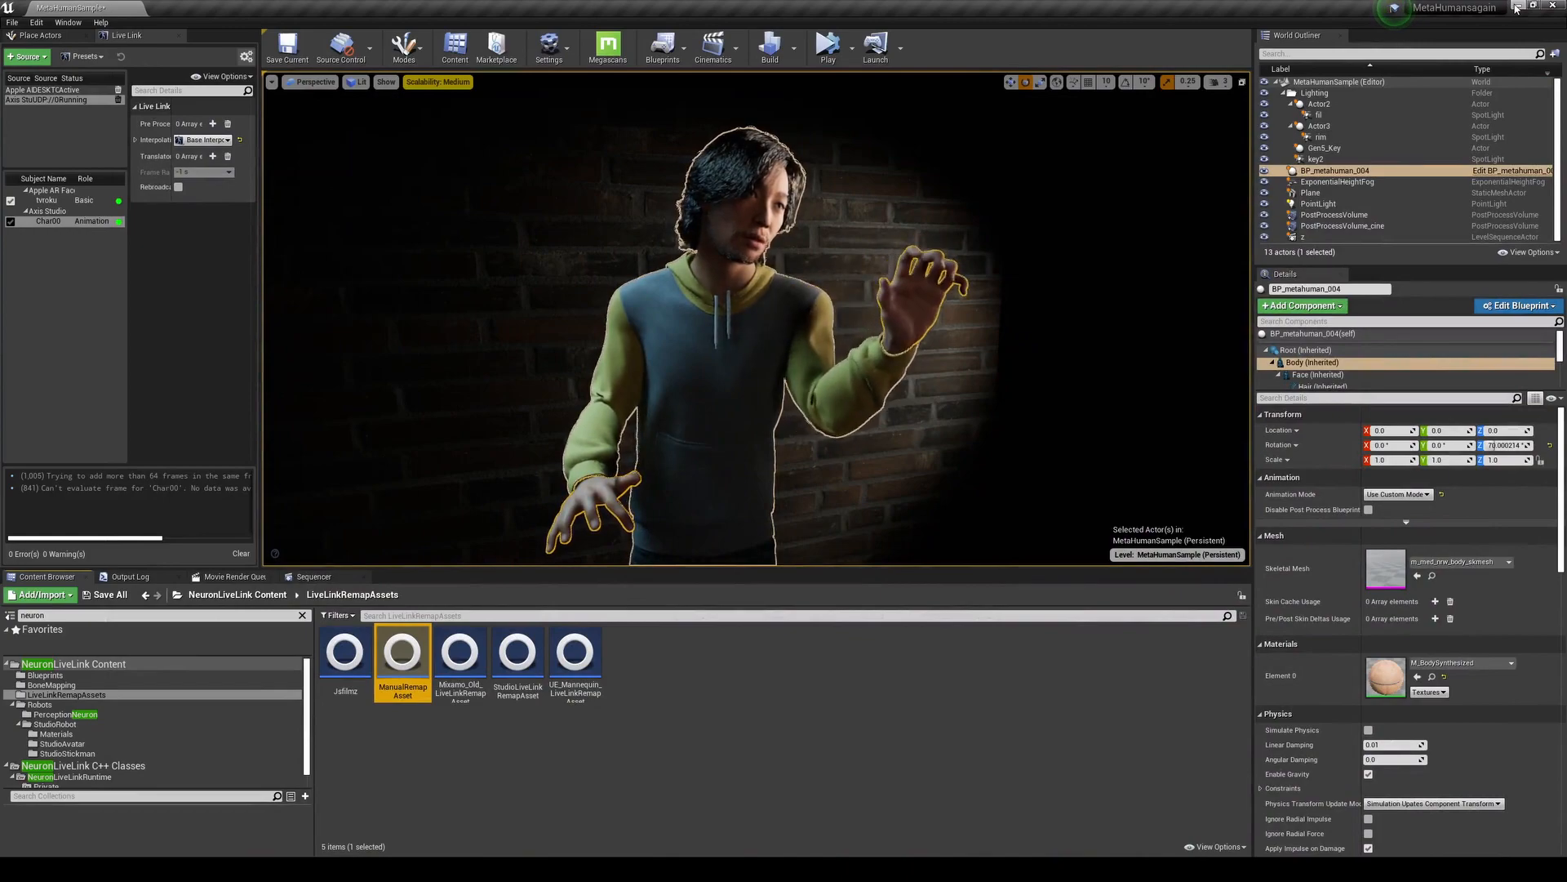
pyautogui.doubleClick(402, 652)
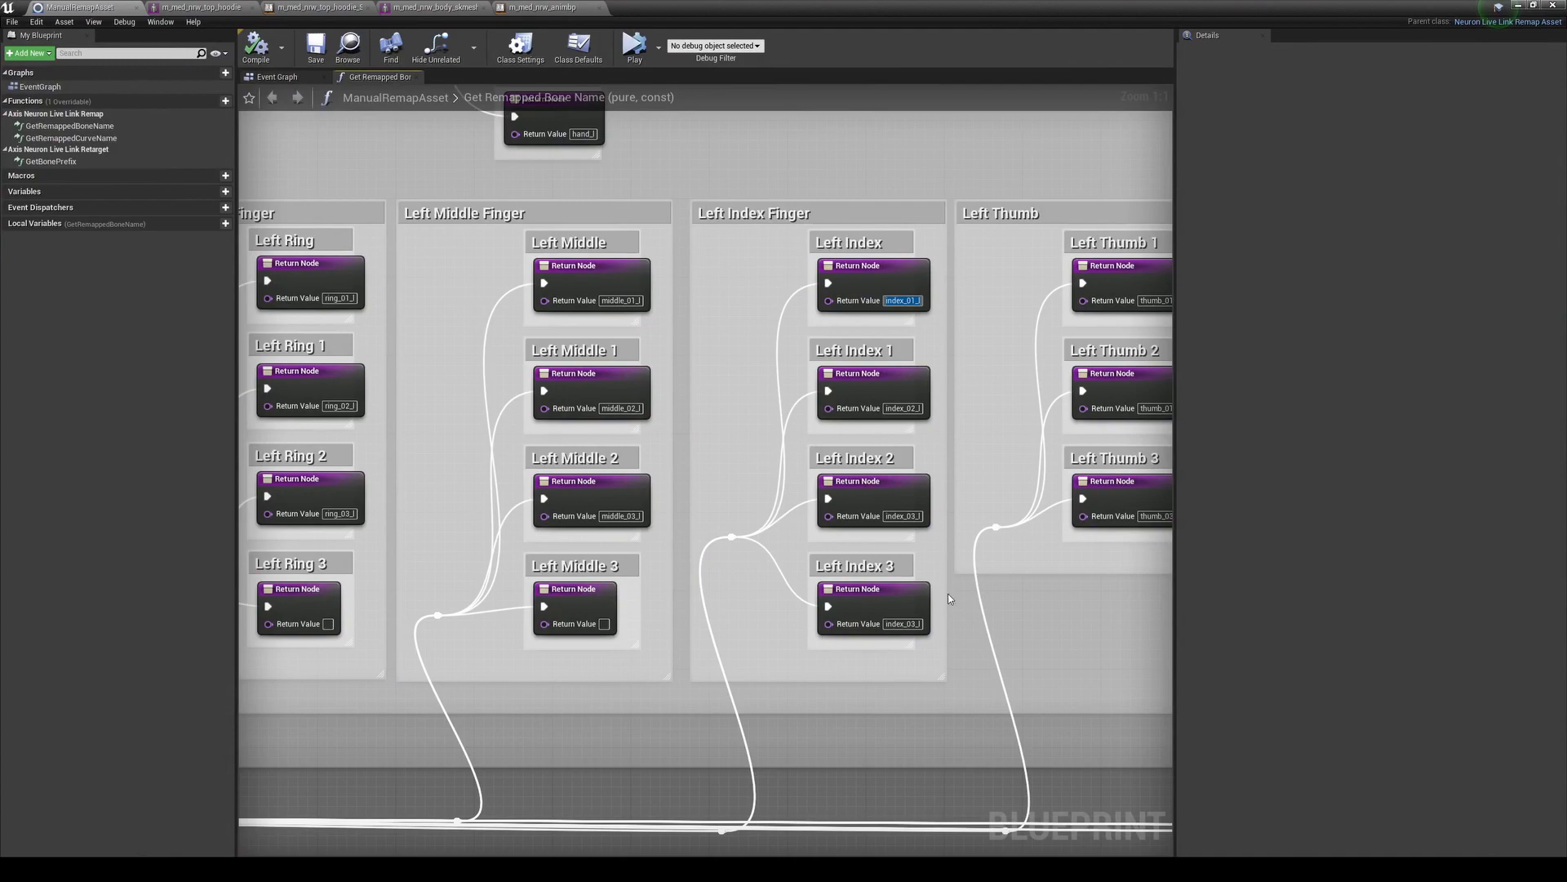
pyautogui.click(316, 46)
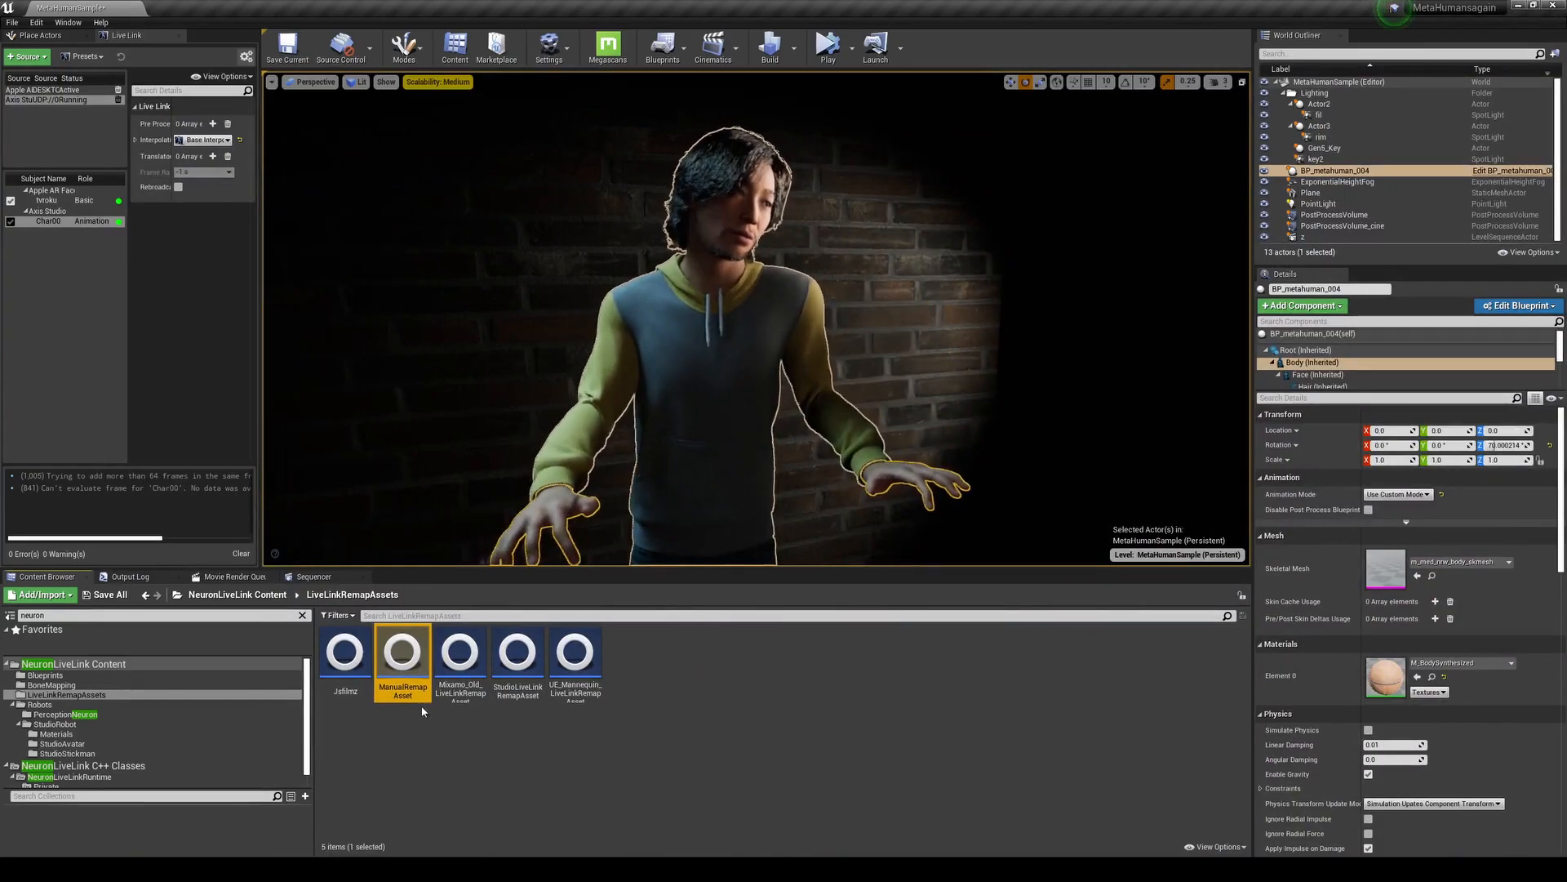
# Reopen ManualRemapAsset and scroll down to the right-hand thumb, index and middle return nodes
pyautogui.doubleClick(402, 654)
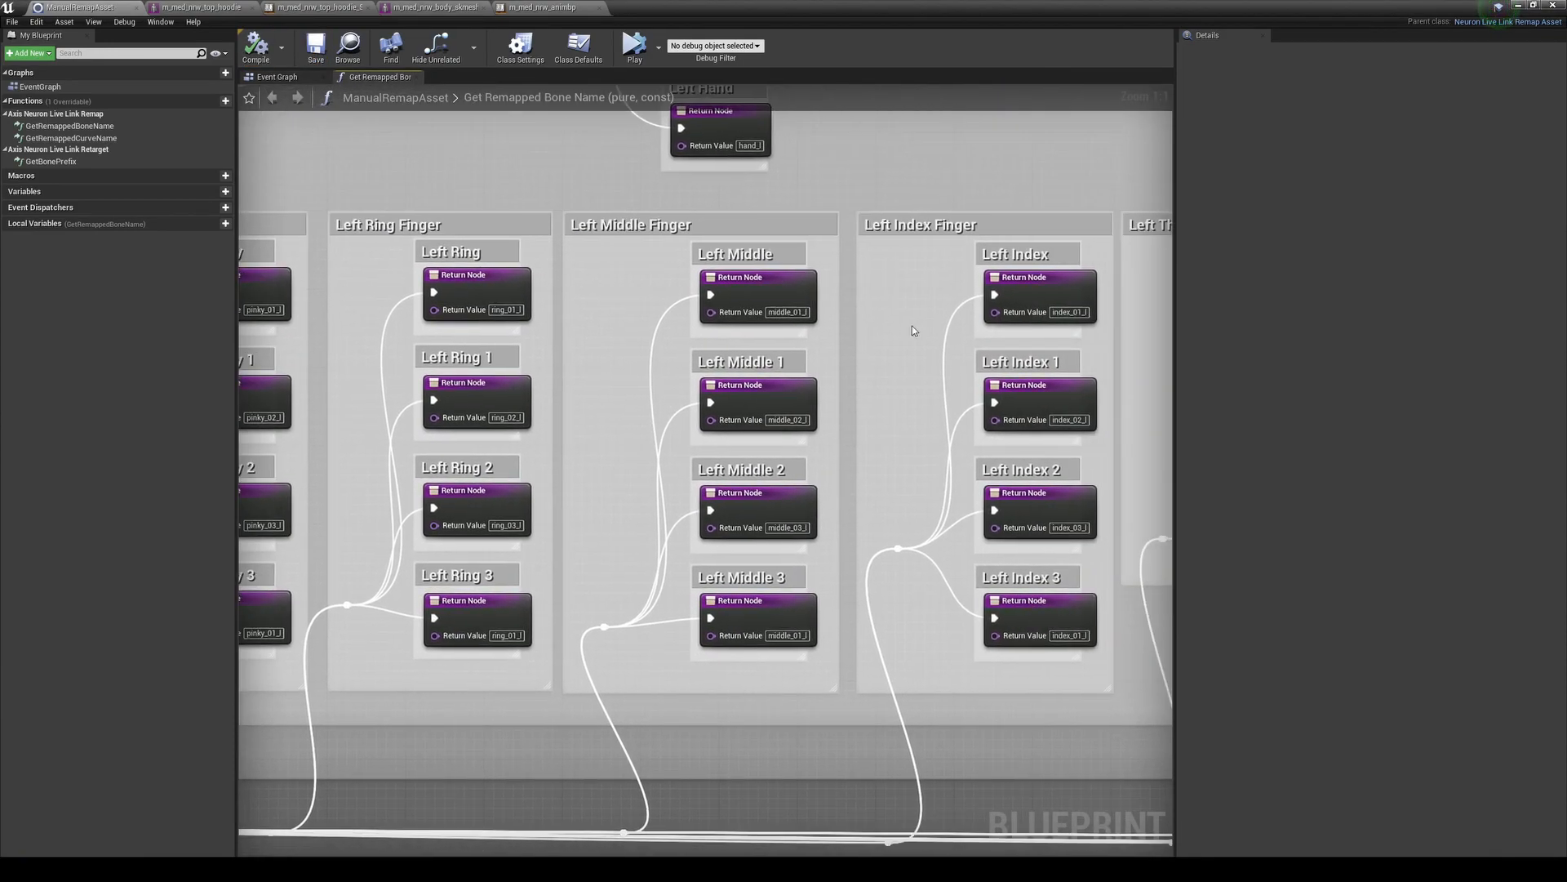
pyautogui.scroll(-3)
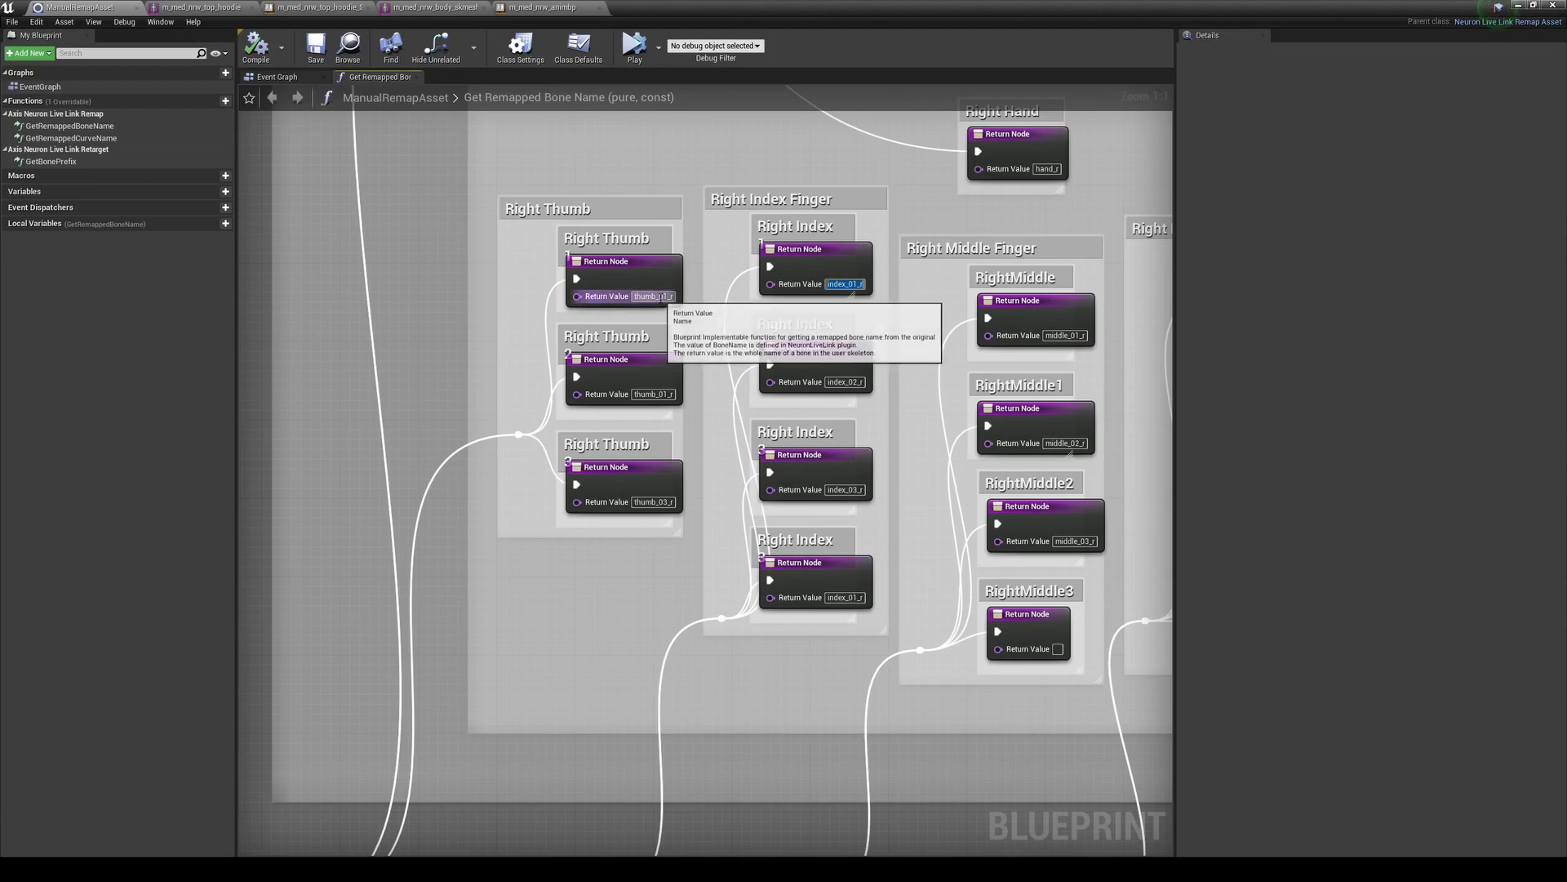
pyautogui.moveTo(815, 597)
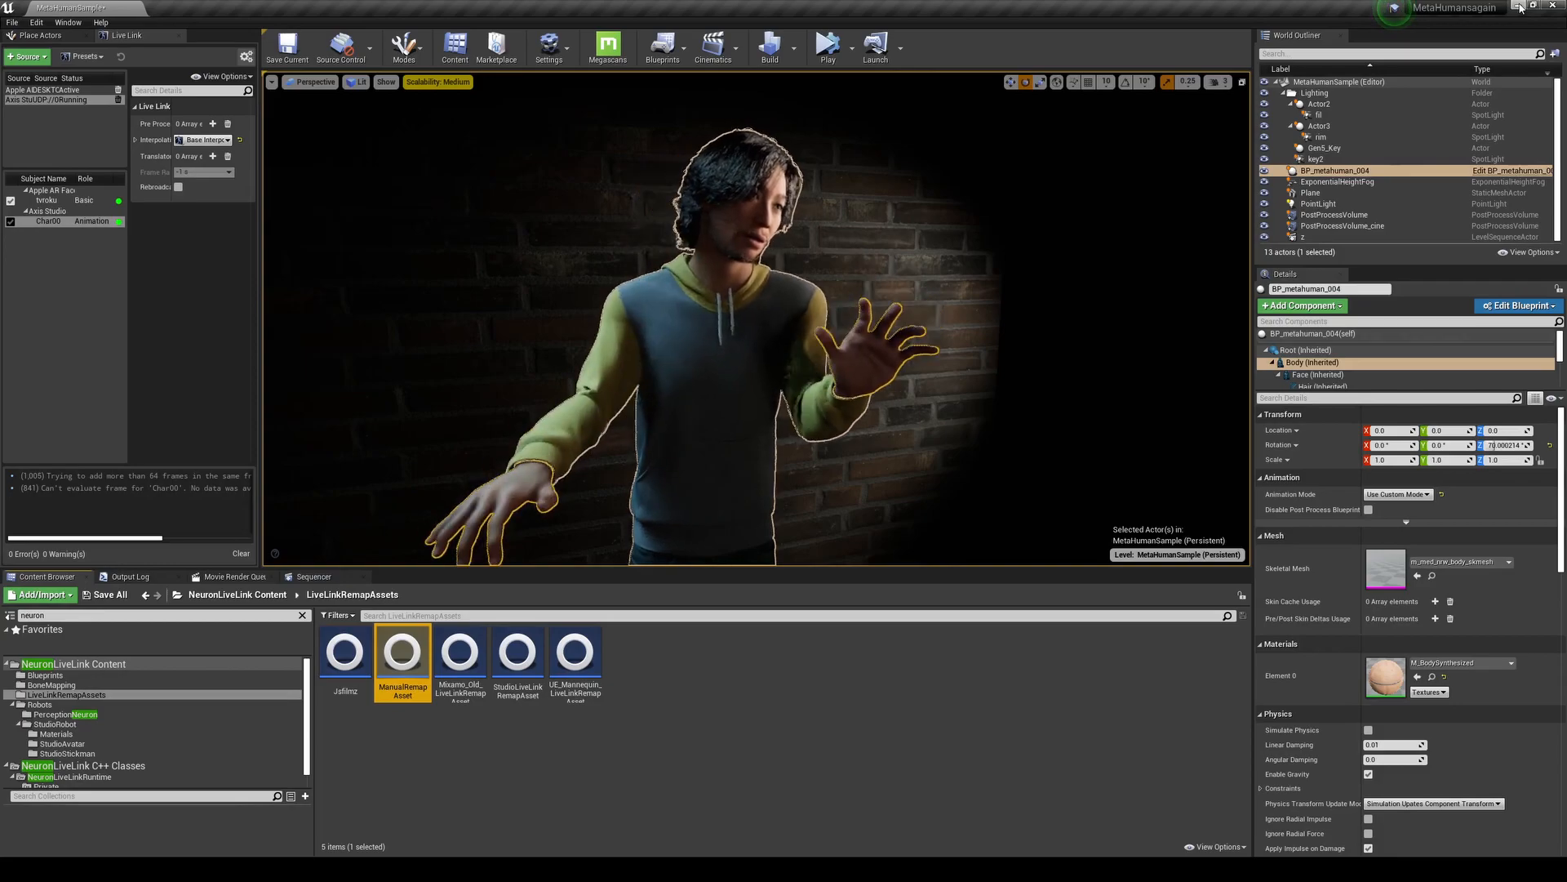
# Reopen ManualRemapAsset to check the right middle, ring and pinky _01_r return values
pyautogui.doubleClick(402, 652)
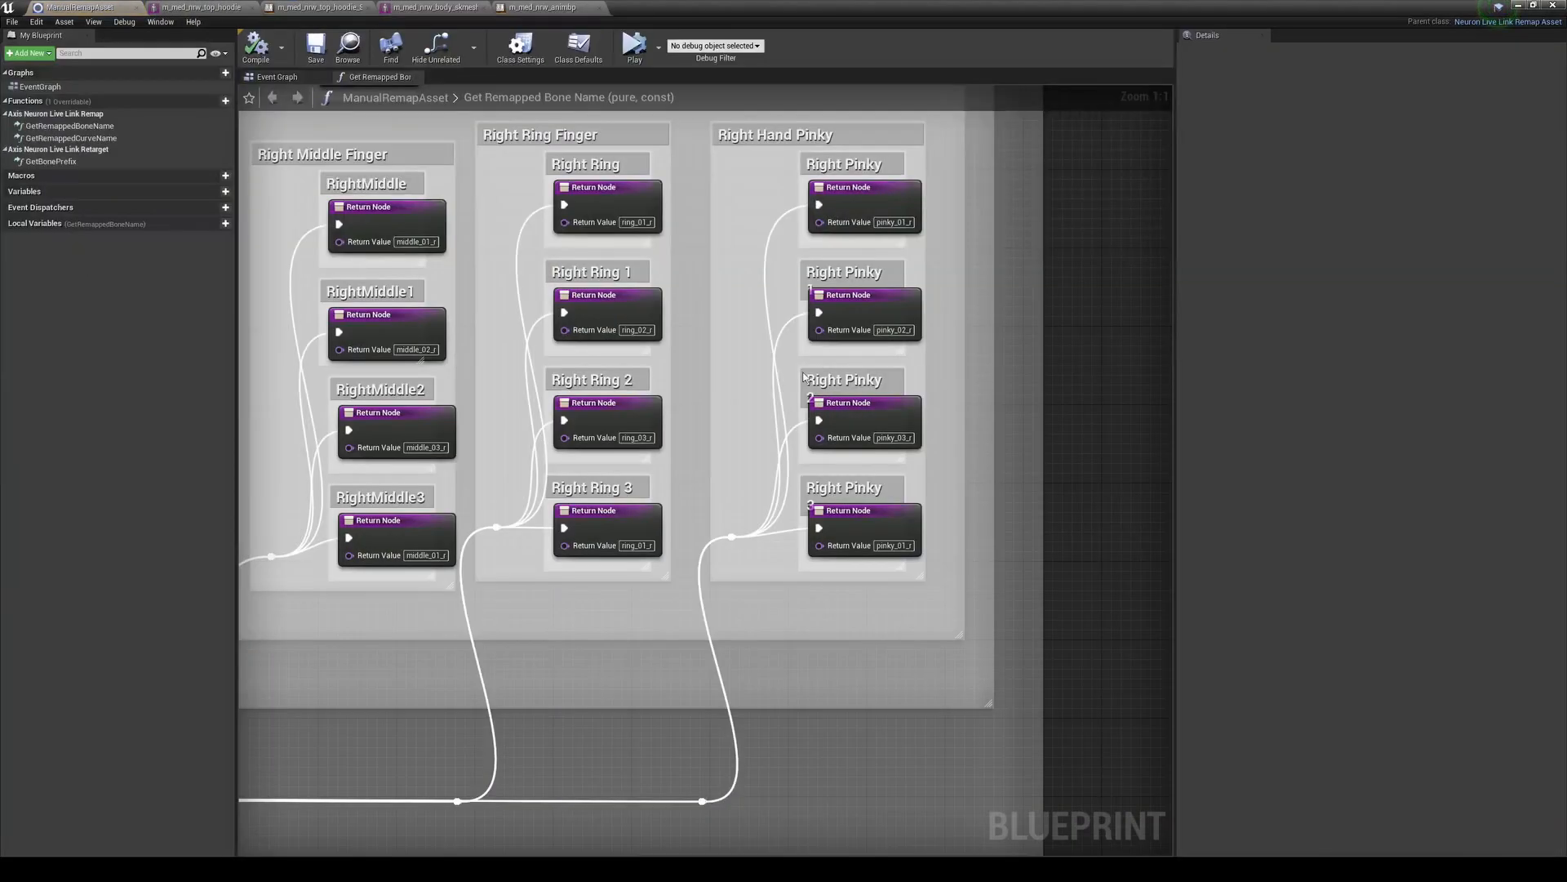